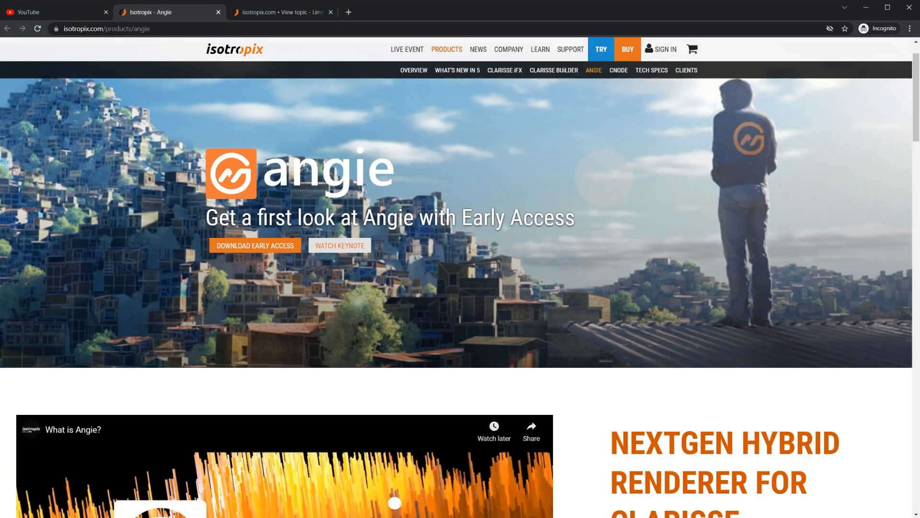
{"action": "mouse_move", "coordinate": [599, 79]}
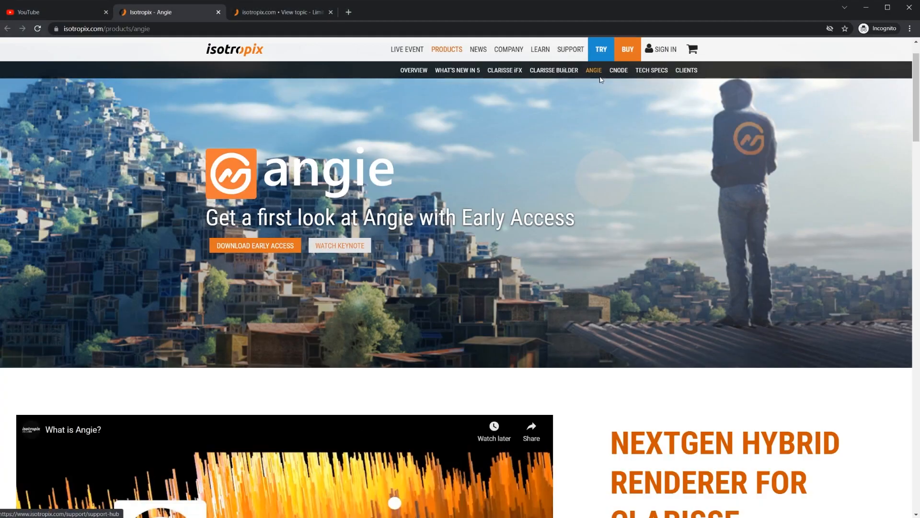
Scroll the Angie page to Get Early Access with Clarisse 5.5 Windows and Linux downloads.
{"action": "scroll", "scroll_direction": "down", "scroll_amount": 3}
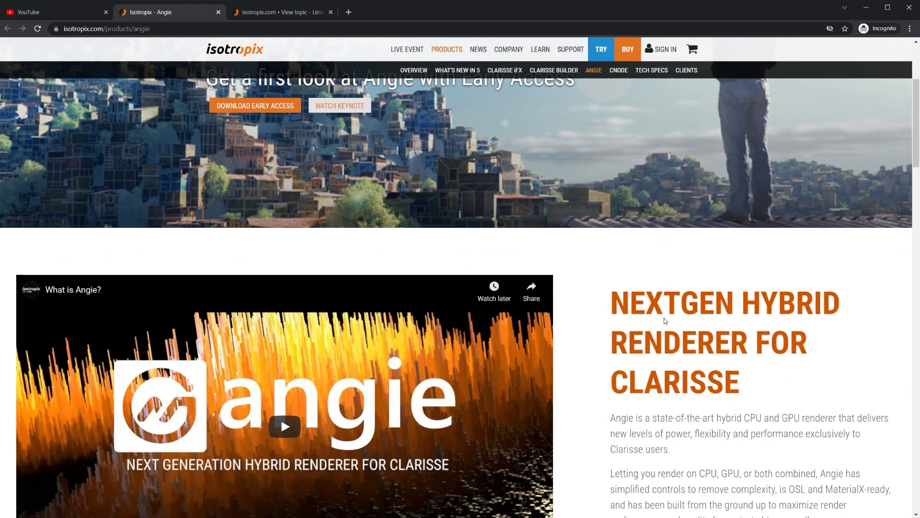
{"action": "scroll", "scroll_direction": "down", "scroll_amount": 3}
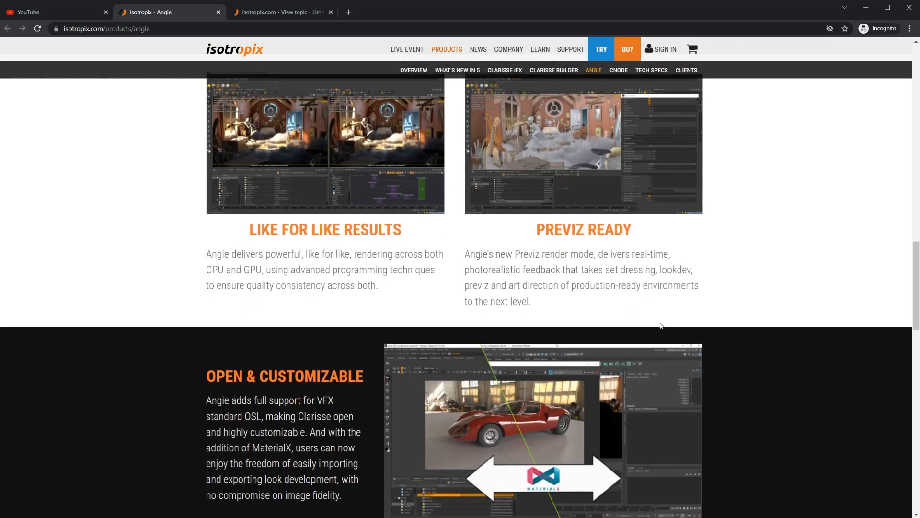
{"action": "scroll", "scroll_direction": "down", "scroll_amount": 3}
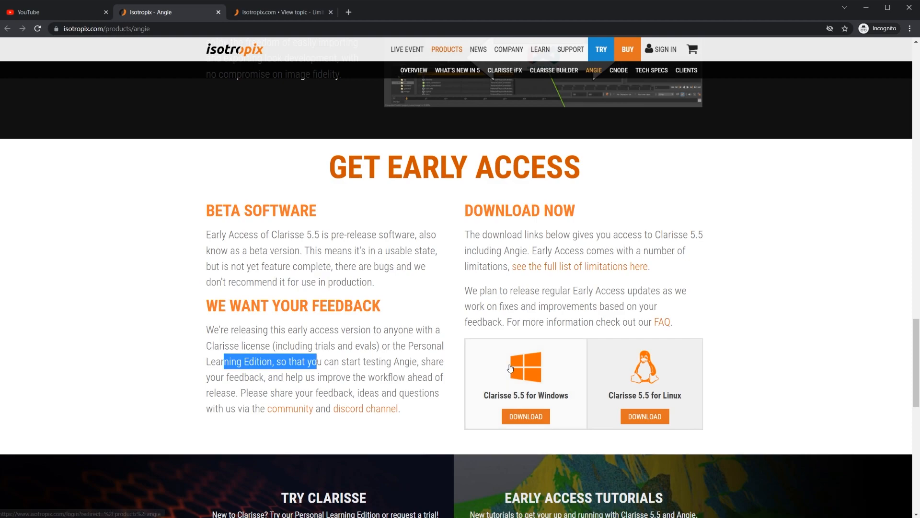
{"action": "mouse_move", "coordinate": [436, 361]}
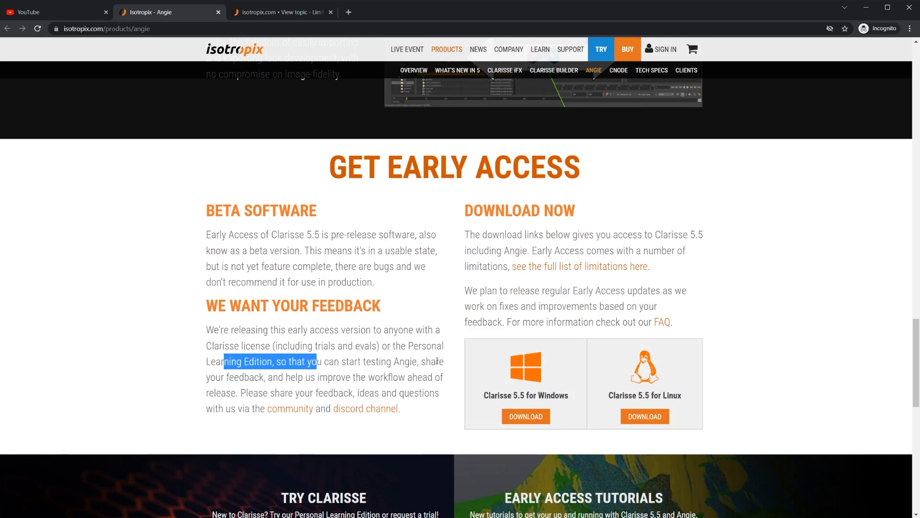
{"action": "mouse_move", "coordinate": [539, 367]}
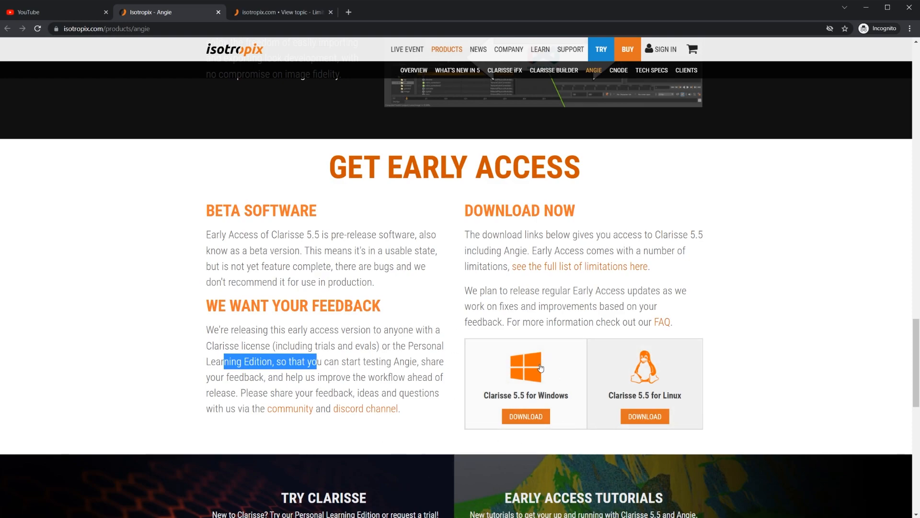
{"action": "mouse_move", "coordinate": [564, 398]}
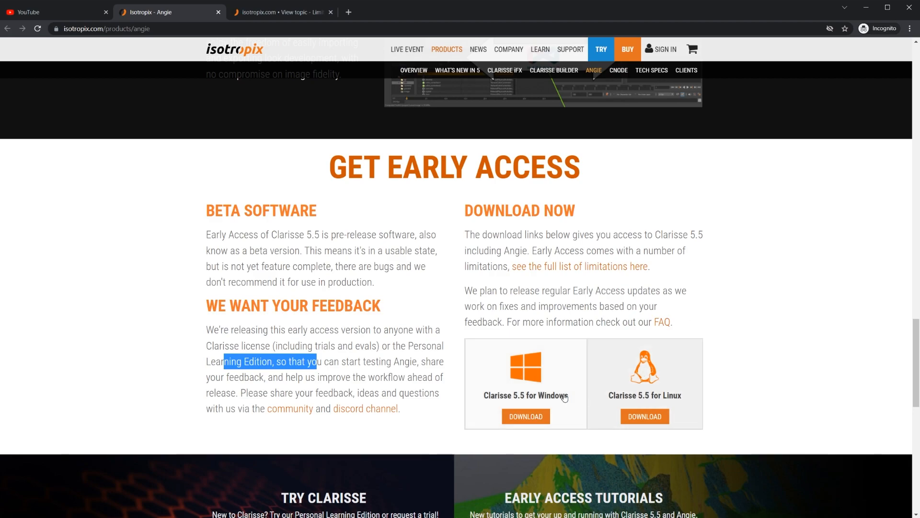
{"action": "scroll", "scroll_direction": "up", "scroll_amount": 3}
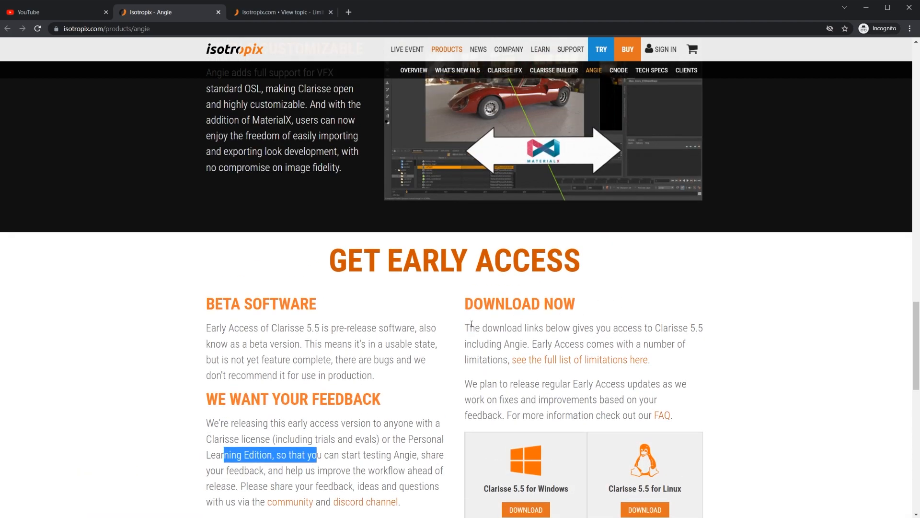
{"action": "mouse_move", "coordinate": [353, 340]}
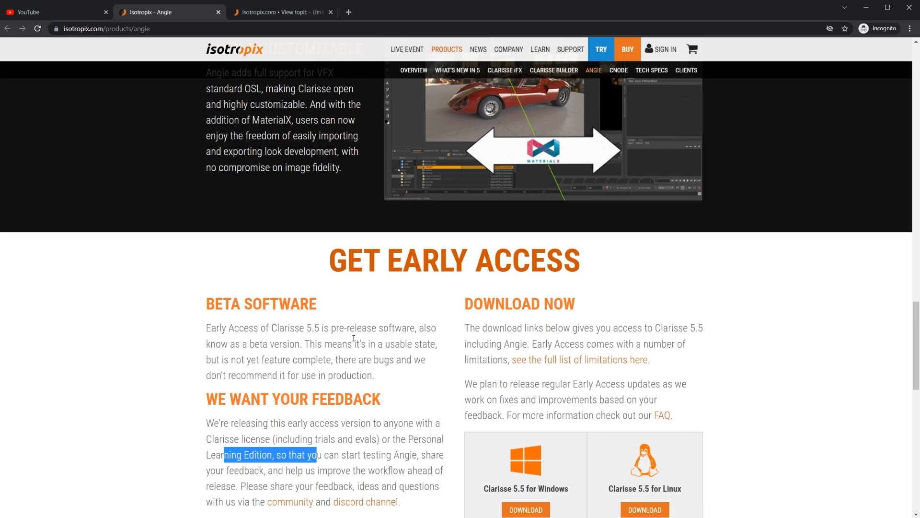
{"action": "mouse_move", "coordinate": [561, 361]}
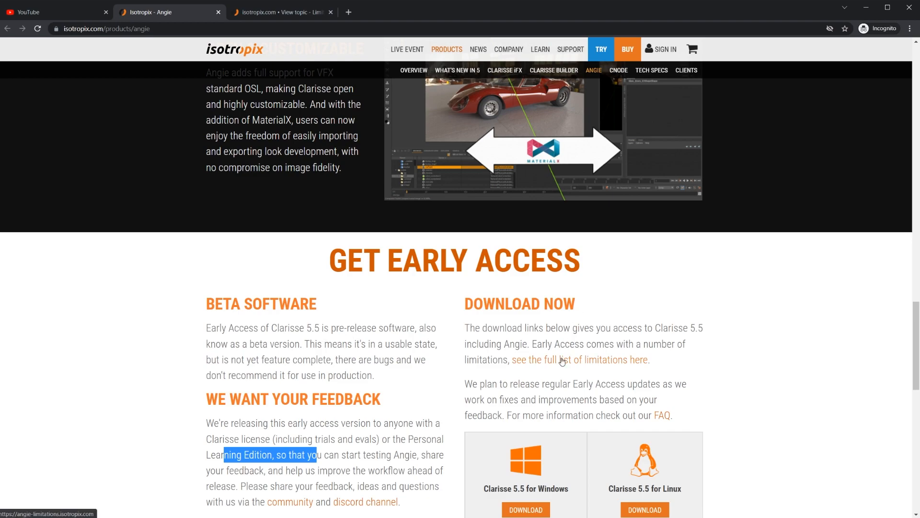
{"action": "mouse_move", "coordinate": [336, 100]}
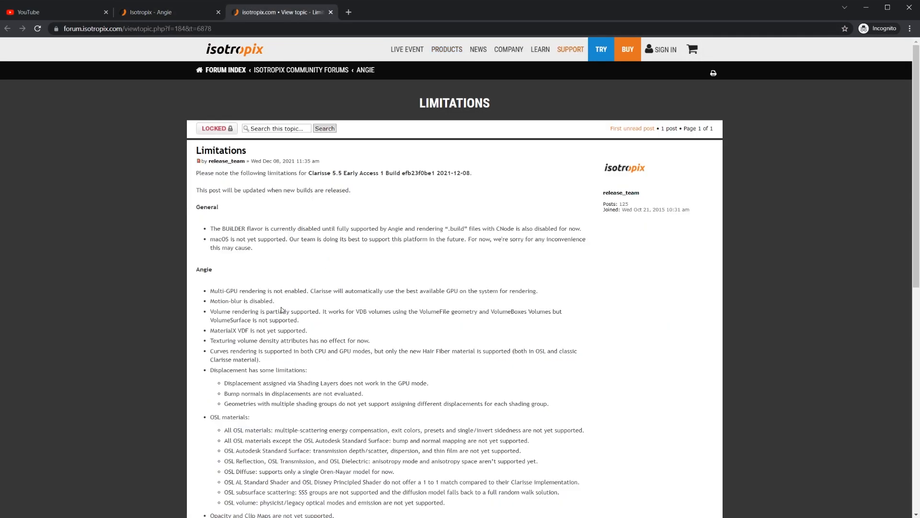
{"action": "mouse_move", "coordinate": [285, 280]}
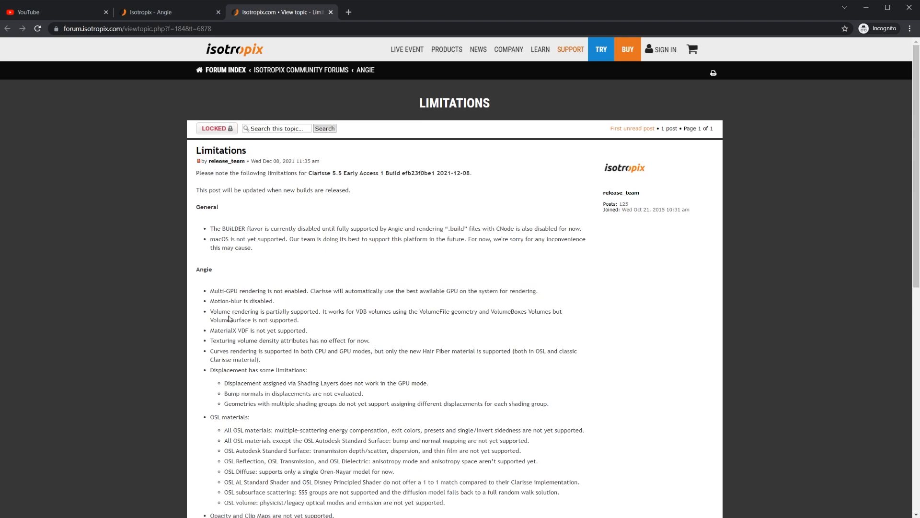
{"action": "mouse_move", "coordinate": [339, 361]}
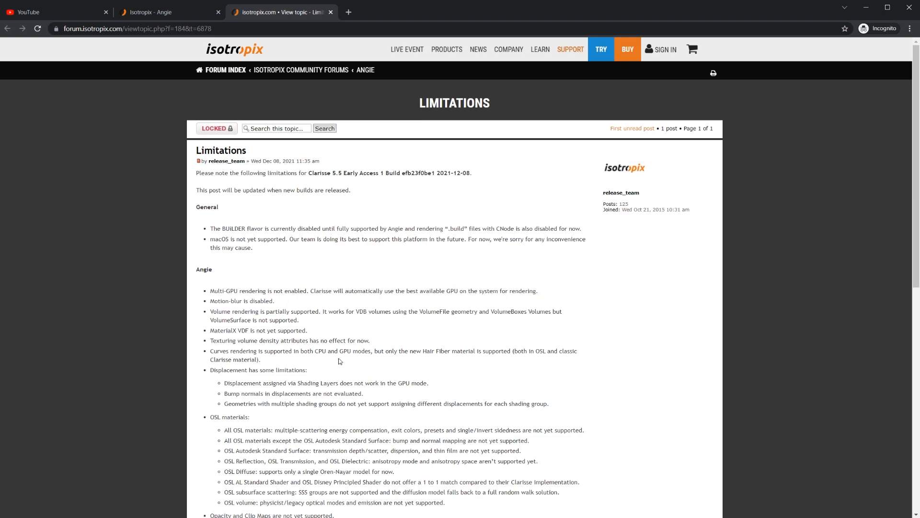
Read through the Angie Limitations forum post down to its final scatterers item.
{"action": "scroll", "scroll_direction": "down", "scroll_amount": 3}
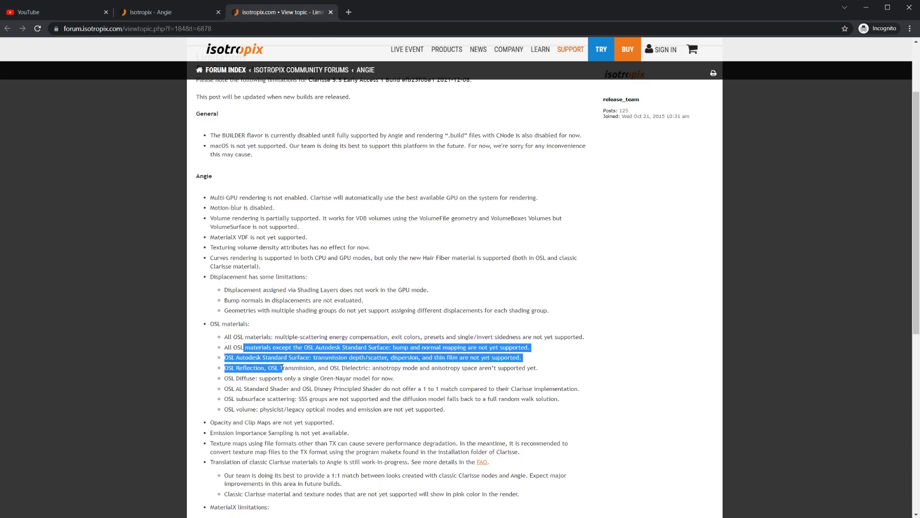
{"action": "scroll", "scroll_direction": "down", "scroll_amount": 3}
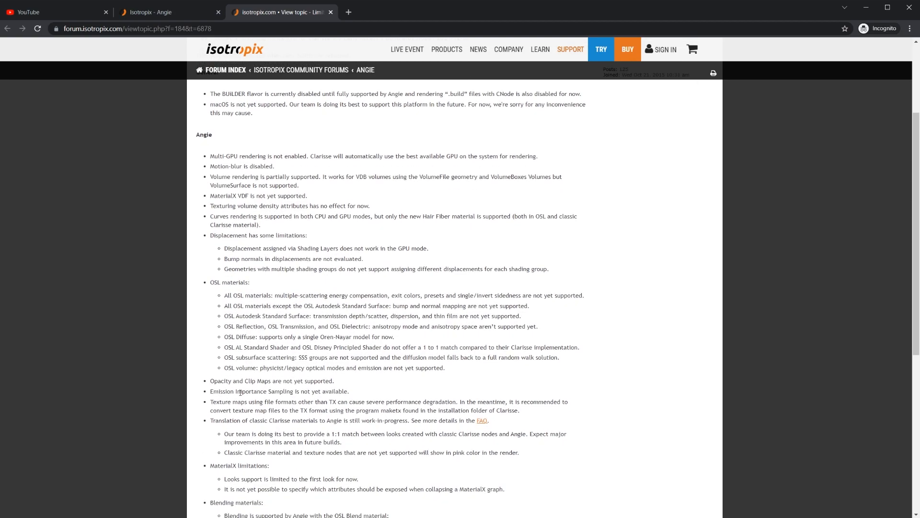
{"action": "scroll", "scroll_direction": "up", "scroll_amount": 3}
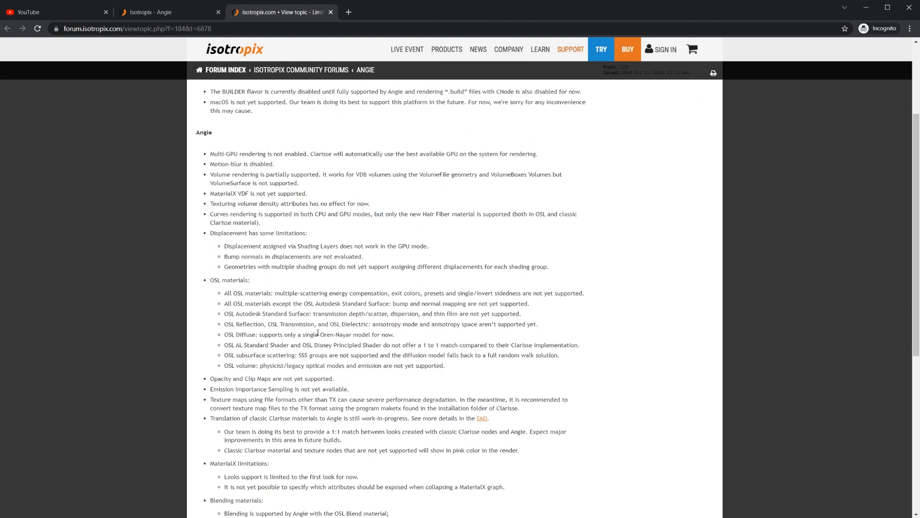
{"action": "scroll", "scroll_direction": "down", "scroll_amount": 3}
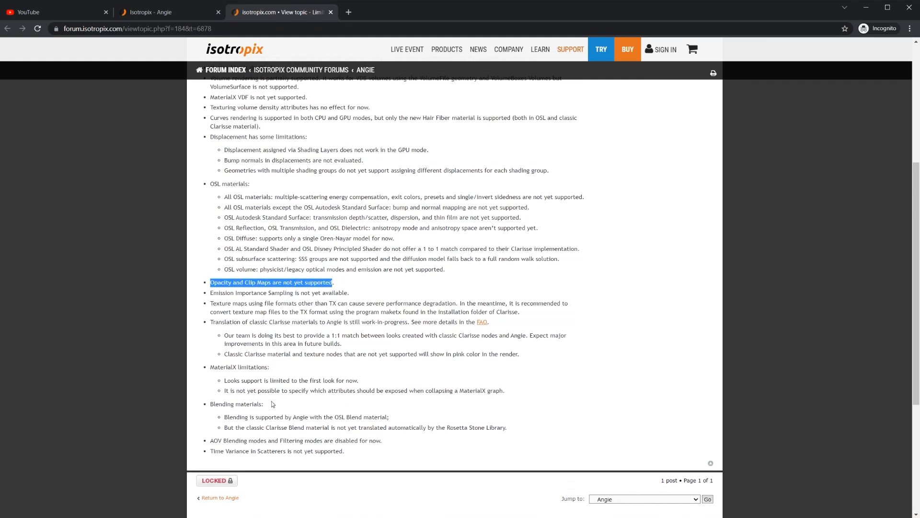
{"action": "left_click", "coordinate": [224, 293]}
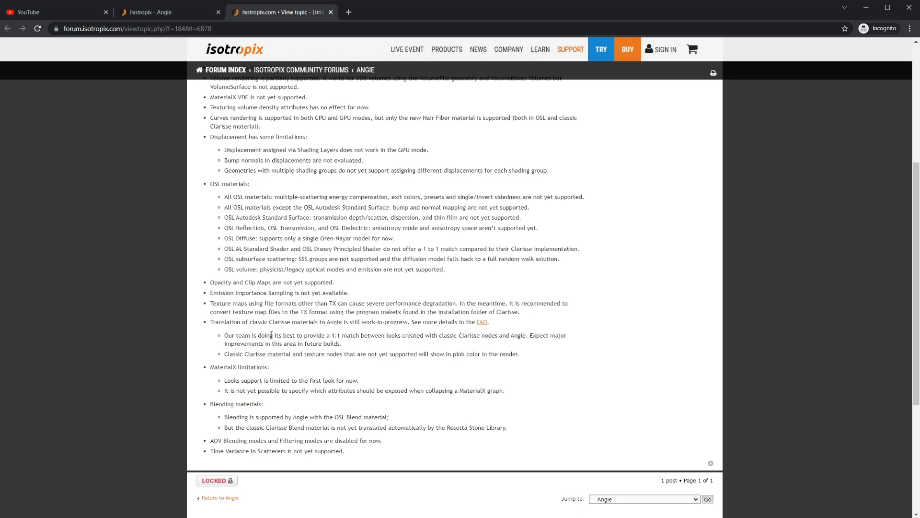
{"action": "mouse_move", "coordinate": [284, 309]}
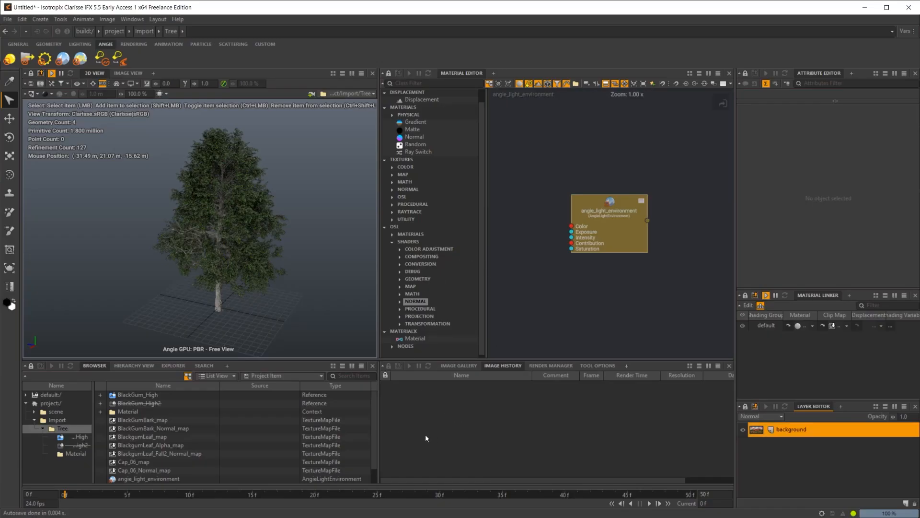
{"action": "mouse_move", "coordinate": [198, 314]}
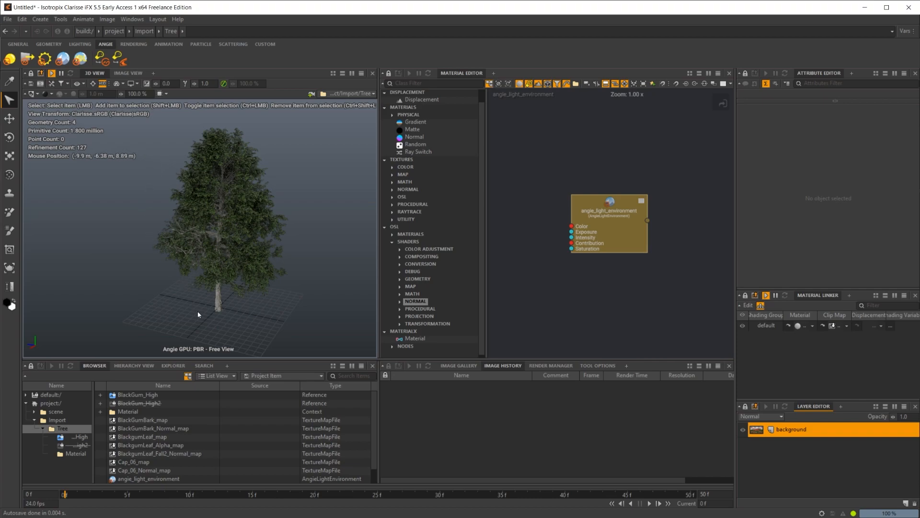
{"action": "mouse_move", "coordinate": [255, 280]}
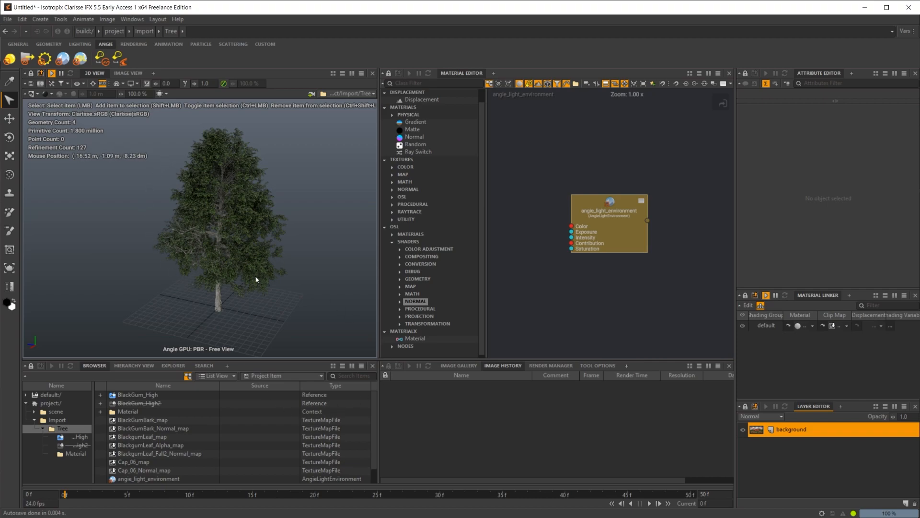
{"action": "mouse_move", "coordinate": [162, 81]}
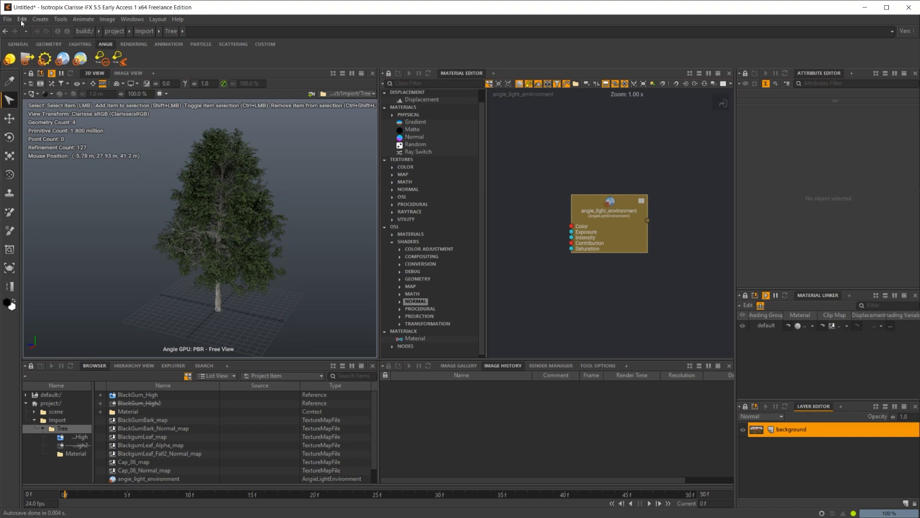
Open Edit > Preferences on the Rendering page, confirming Default Renderer is Angie.
{"action": "left_click", "coordinate": [22, 18]}
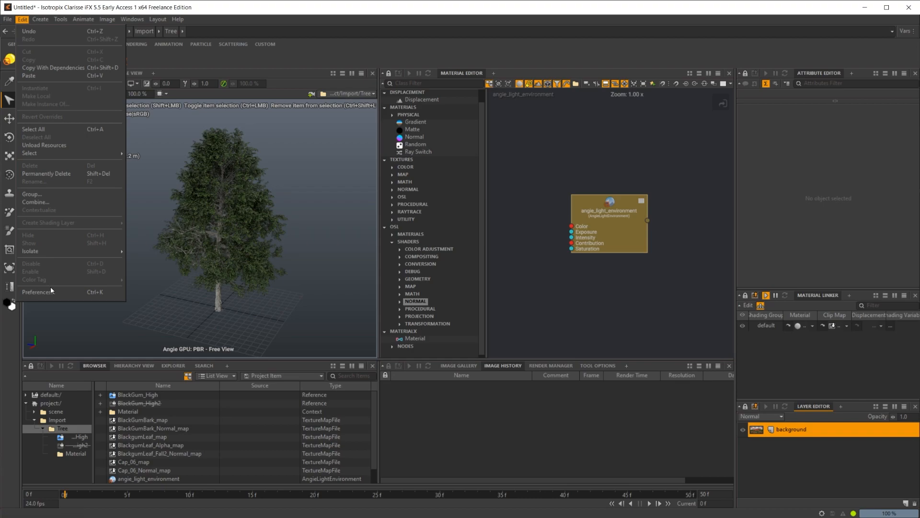
{"action": "left_click", "coordinate": [36, 292]}
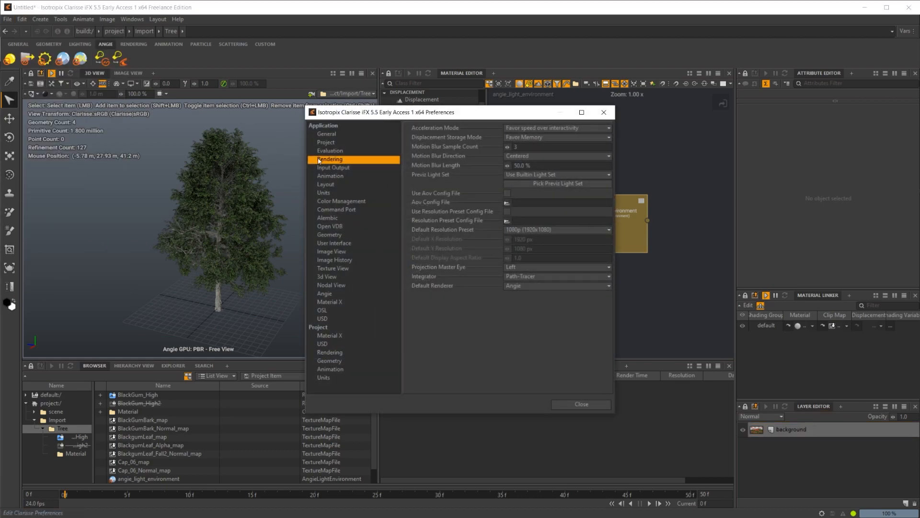
{"action": "mouse_move", "coordinate": [436, 343]}
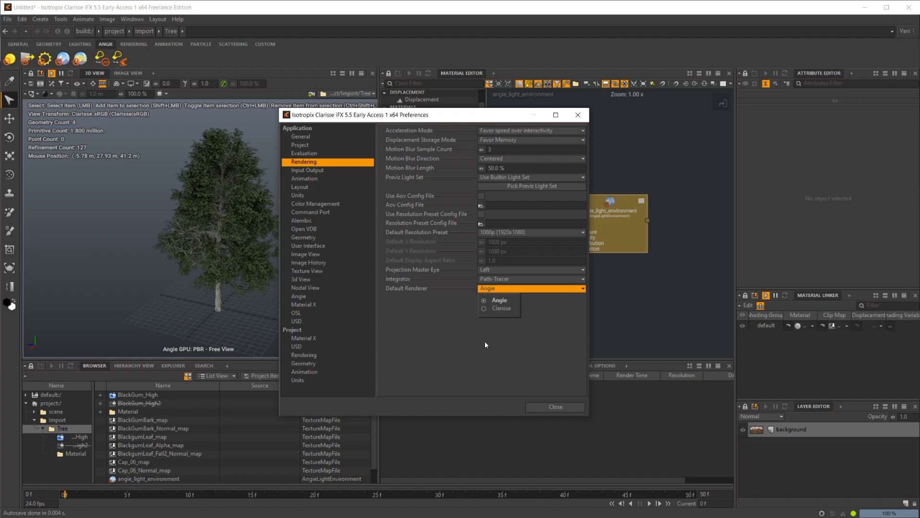
{"action": "left_click", "coordinate": [500, 299]}
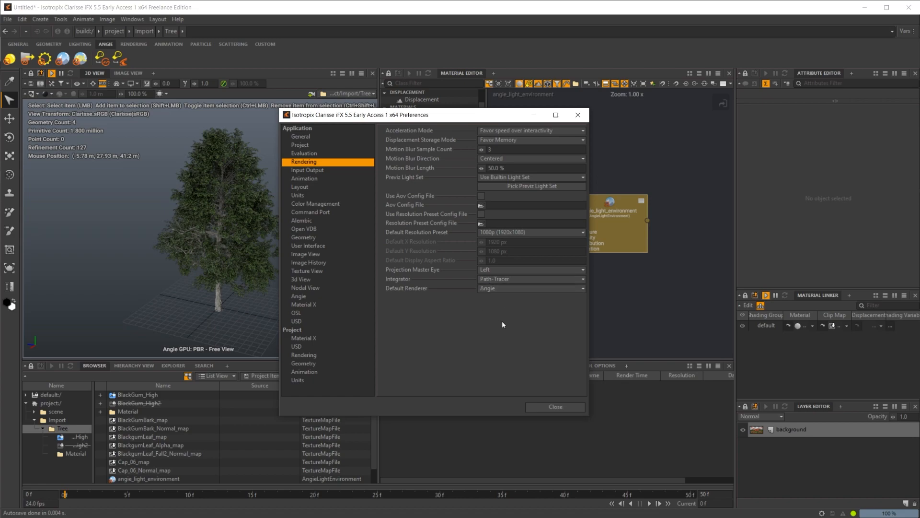
{"action": "mouse_move", "coordinate": [498, 297]}
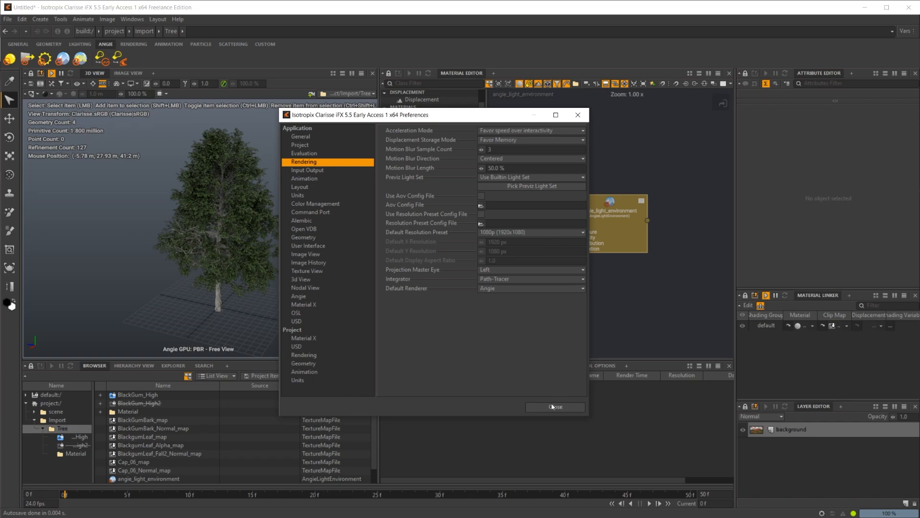
{"action": "mouse_move", "coordinate": [554, 407]}
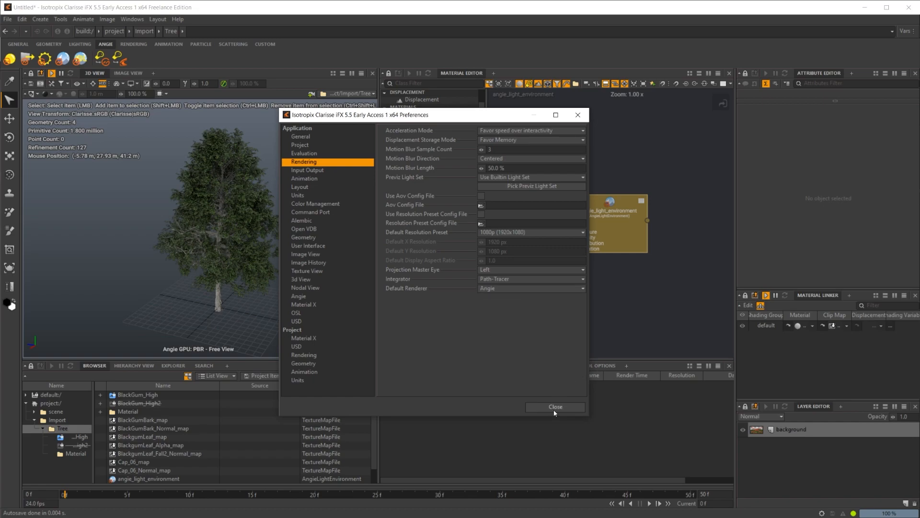
Close Preferences and switch the viewport through Simple Shading, Previz, then Simple Shading.
{"action": "left_click", "coordinate": [555, 406]}
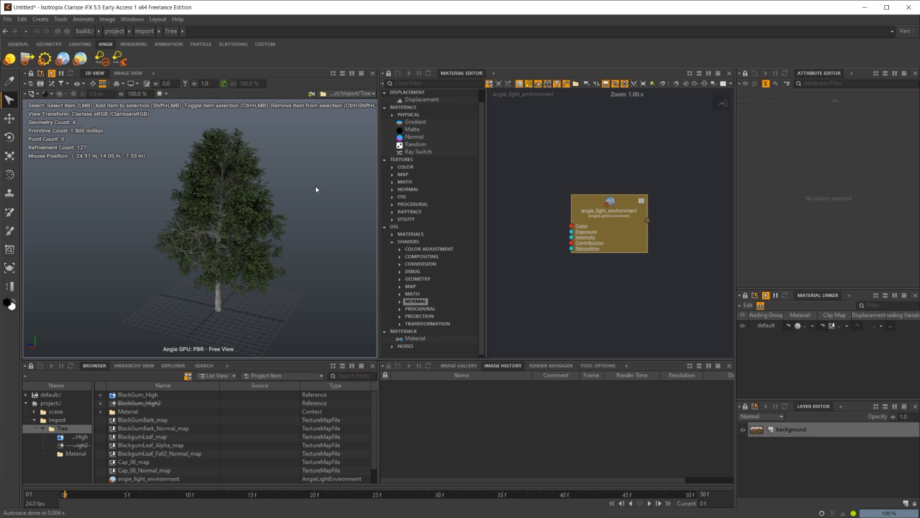
{"action": "mouse_move", "coordinate": [232, 112]}
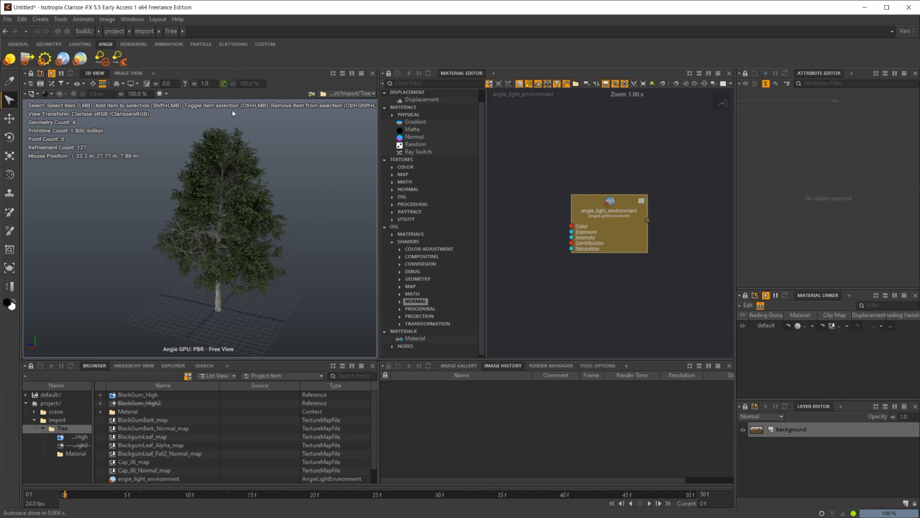
{"action": "mouse_move", "coordinate": [66, 97]}
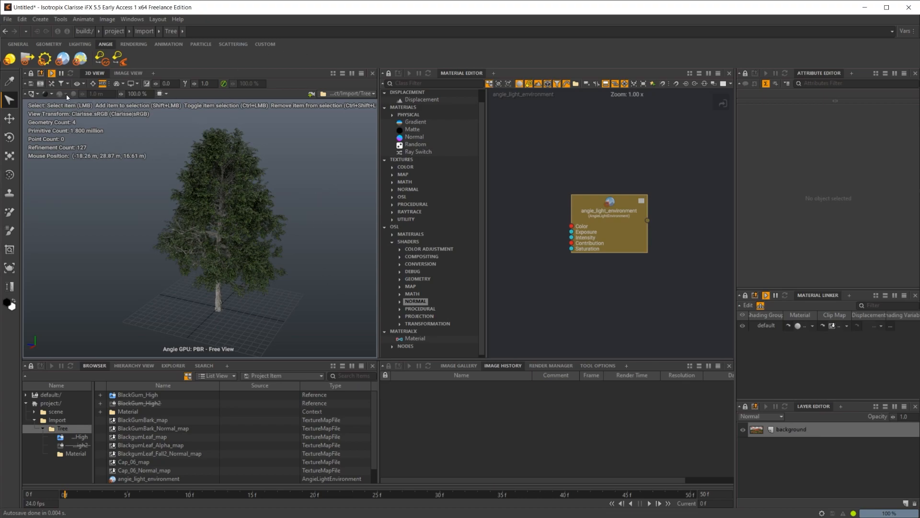
{"action": "mouse_move", "coordinate": [66, 97]}
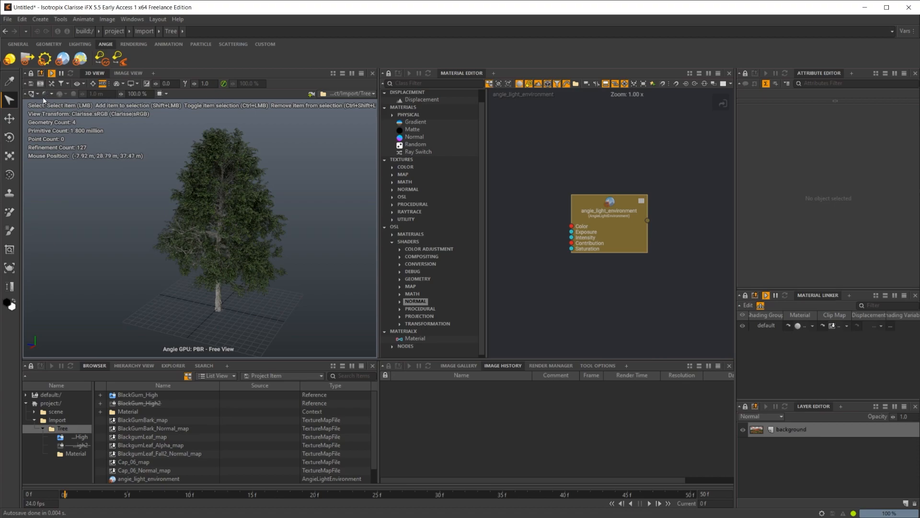
{"action": "left_click", "coordinate": [52, 94]}
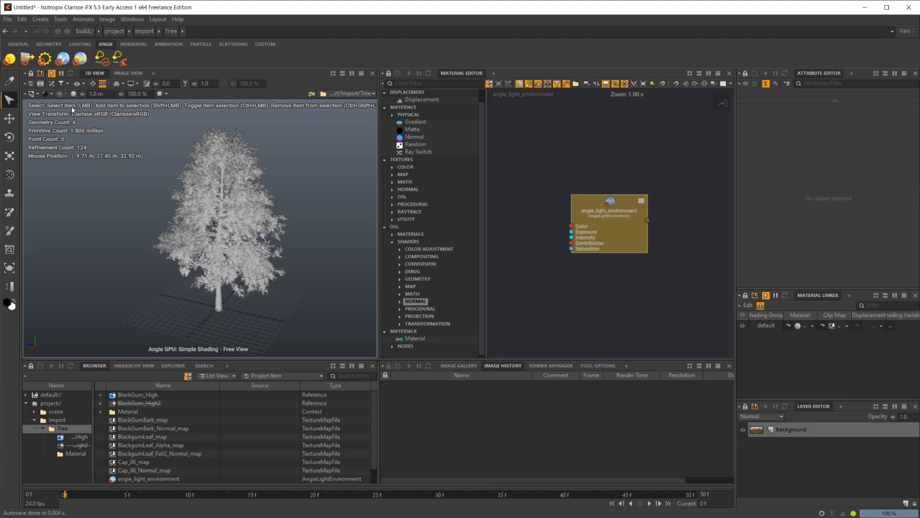
{"action": "left_click", "coordinate": [52, 94]}
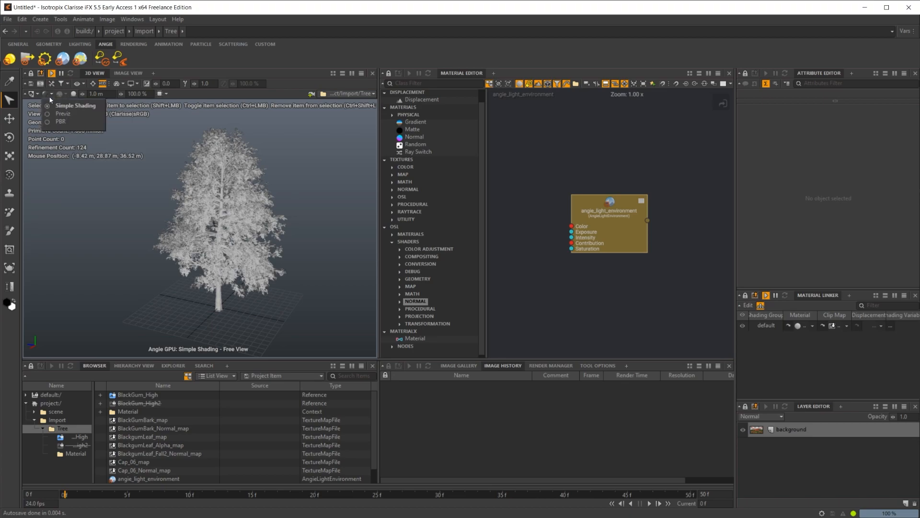
{"action": "left_click", "coordinate": [60, 121]}
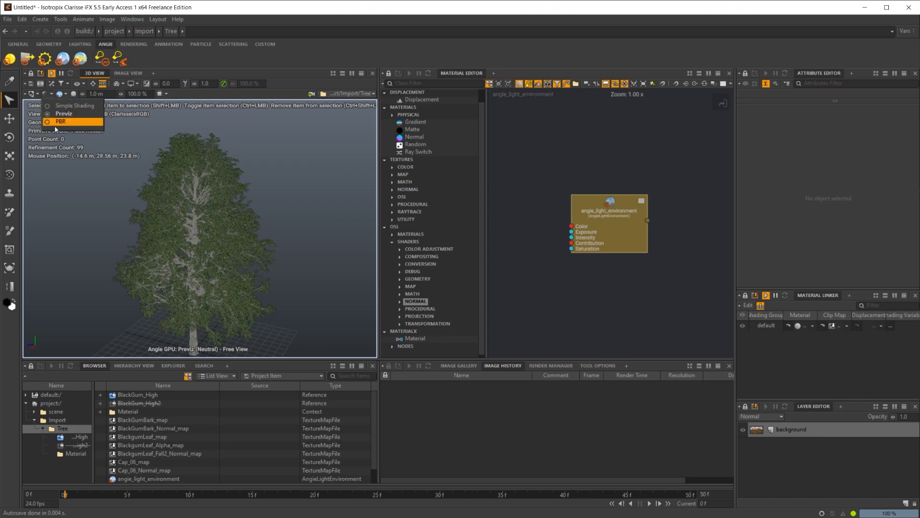
{"action": "left_click", "coordinate": [60, 121]}
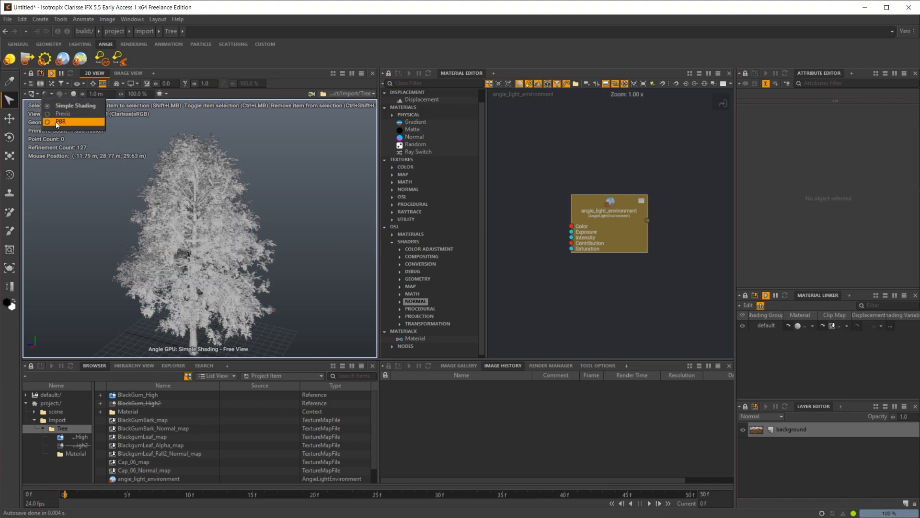
Switch the 3D view shading dropdown to PBR, then change the mode to Previz.
{"action": "left_click", "coordinate": [60, 121]}
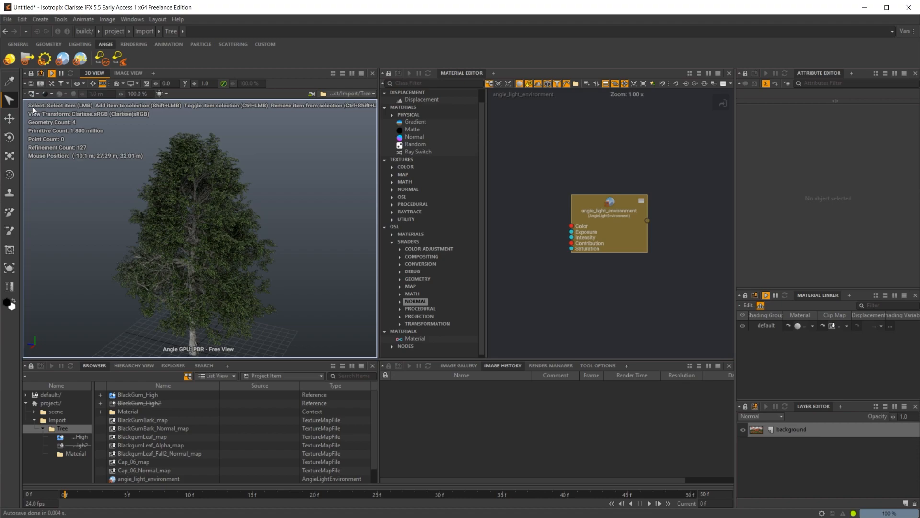
{"action": "mouse_move", "coordinate": [96, 120]}
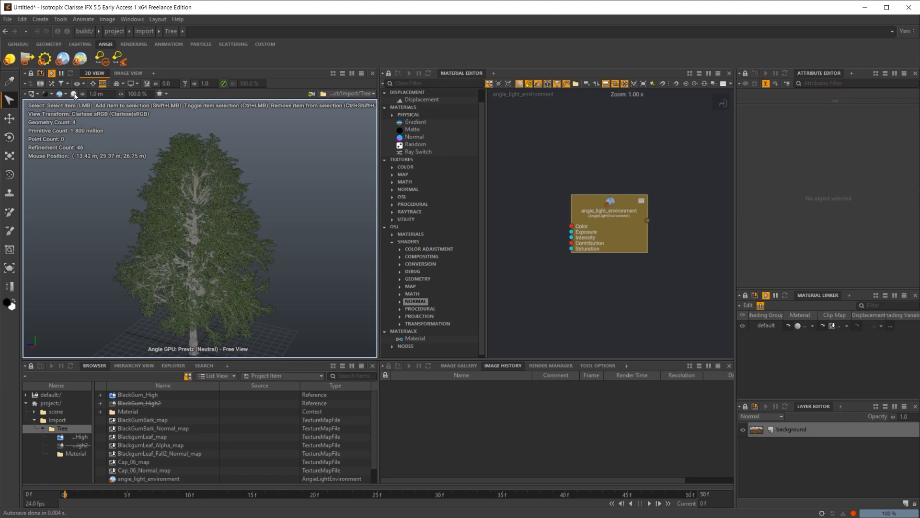
{"action": "left_click", "coordinate": [73, 94]}
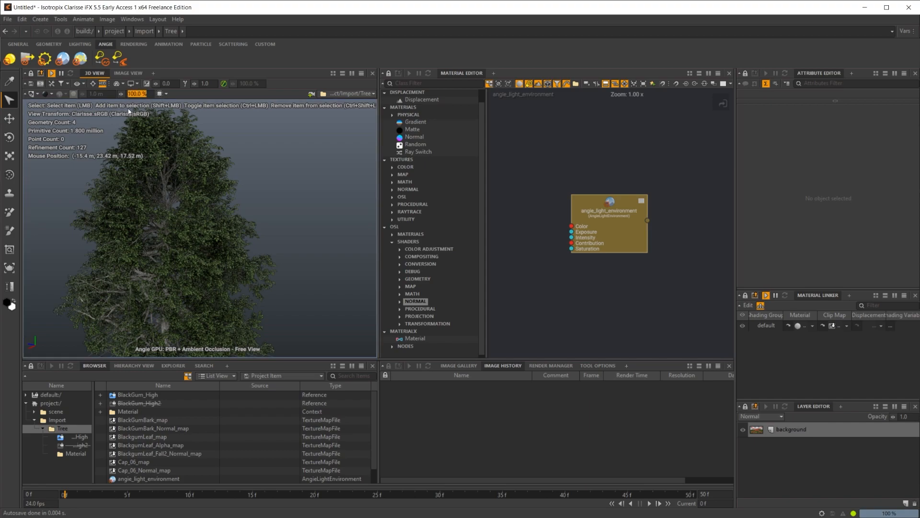
{"action": "mouse_move", "coordinate": [128, 112]}
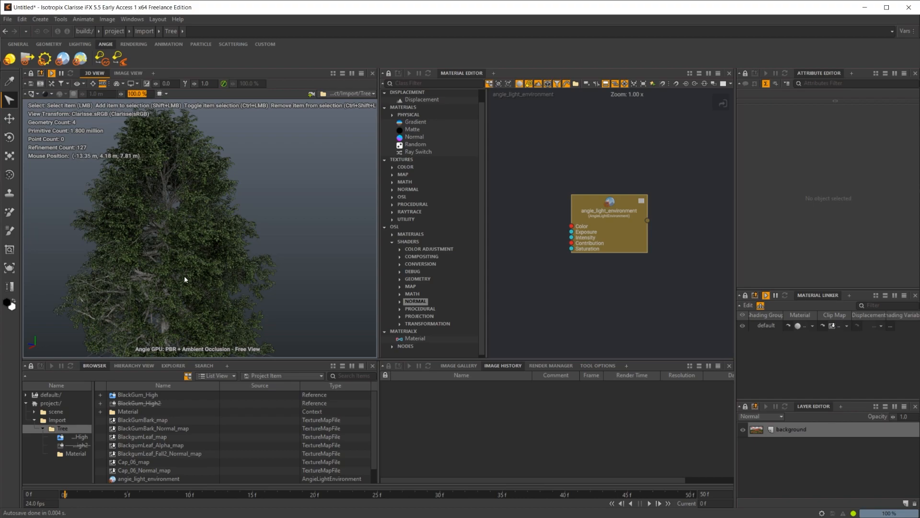
{"action": "mouse_move", "coordinate": [228, 274]}
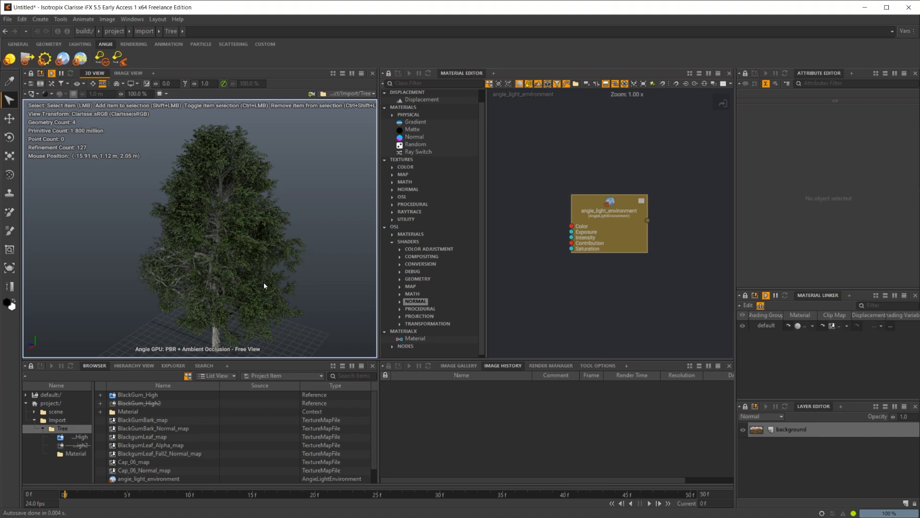
{"action": "mouse_move", "coordinate": [246, 245]}
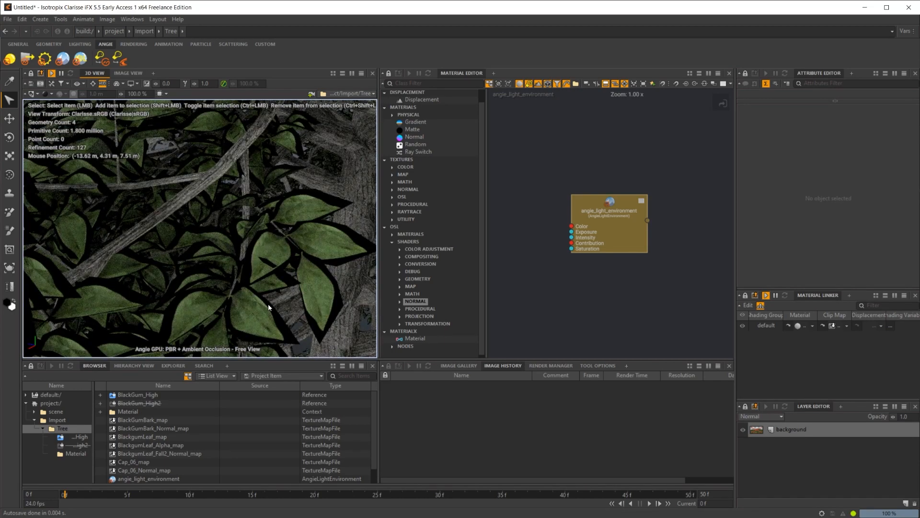
{"action": "mouse_move", "coordinate": [305, 270]}
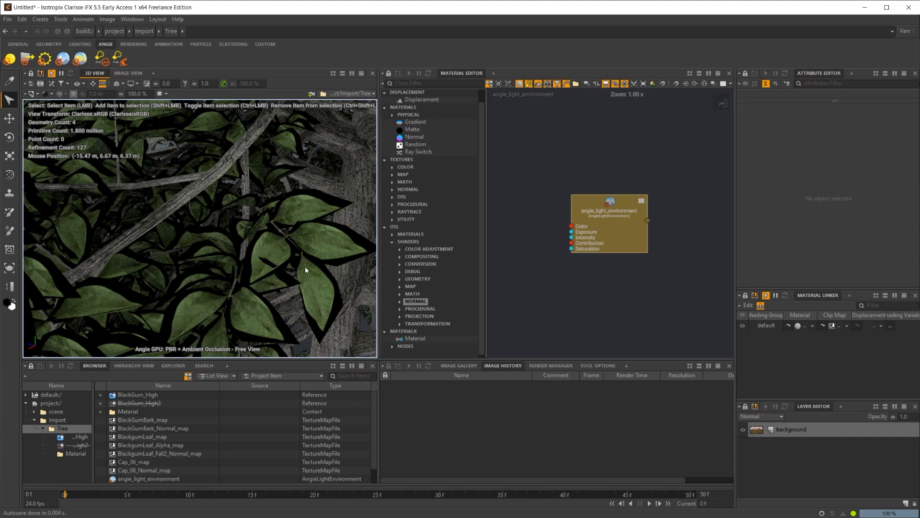
{"action": "mouse_move", "coordinate": [213, 356]}
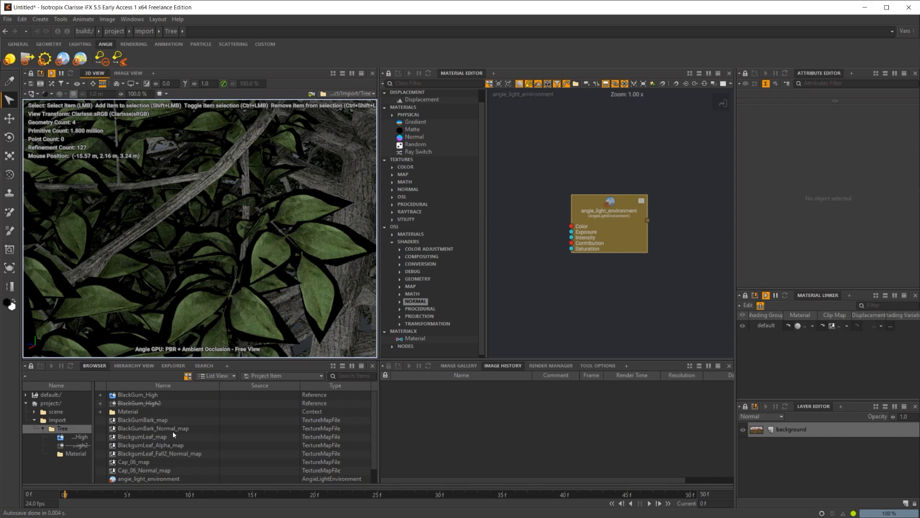
Select the Leaf material and apply BlackgumLeaf_Alpha_map to its Opacity input.
{"action": "left_click", "coordinate": [128, 411]}
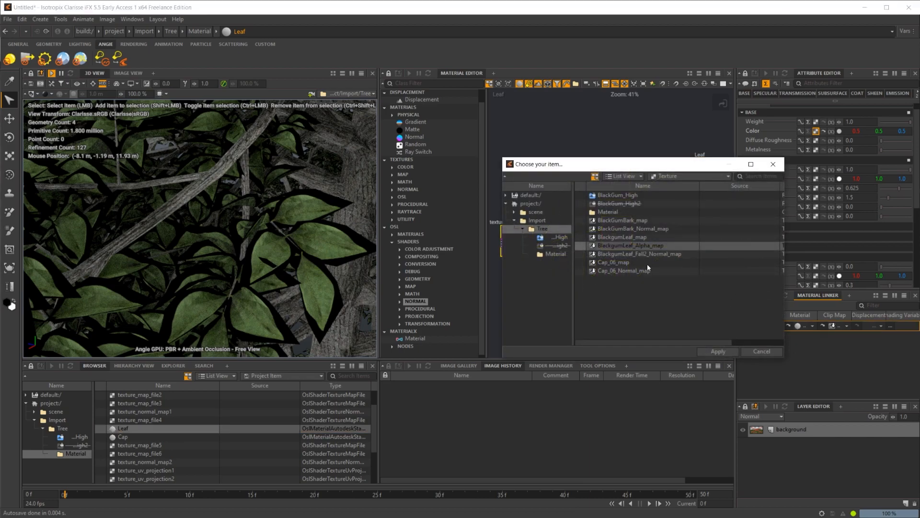
{"action": "left_click", "coordinate": [761, 351]}
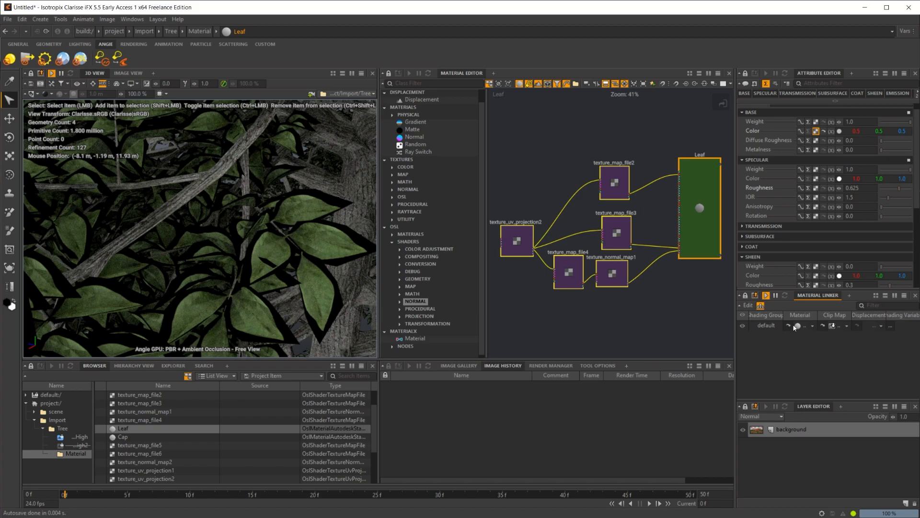
{"action": "scroll", "scroll_direction": "up", "scroll_amount": 3}
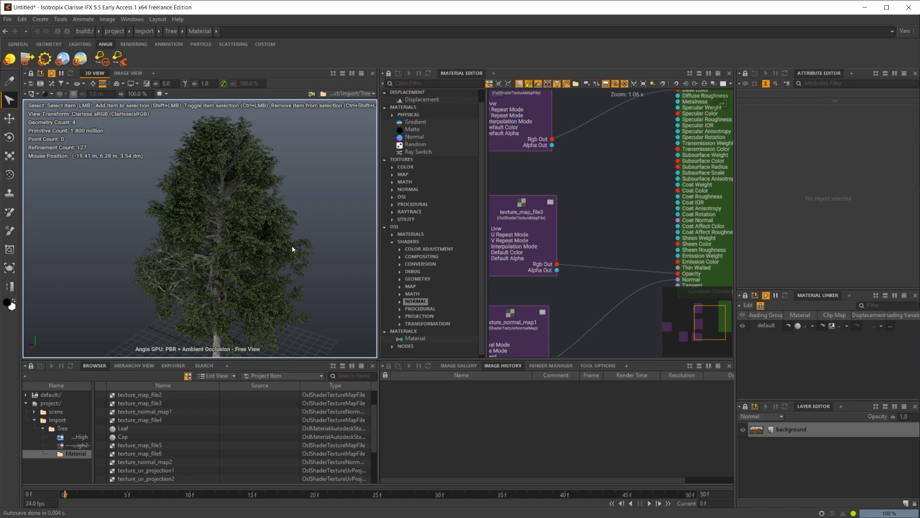
{"action": "mouse_move", "coordinate": [264, 307]}
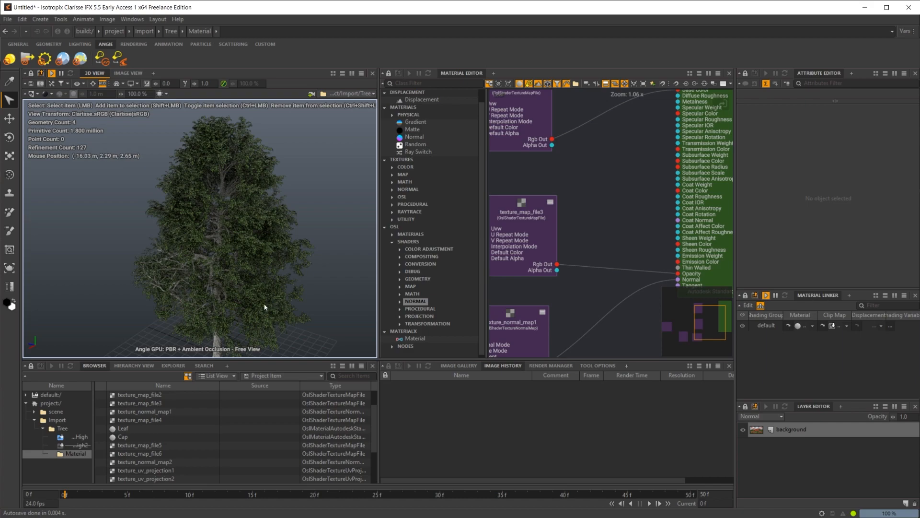
{"action": "mouse_move", "coordinate": [292, 200]}
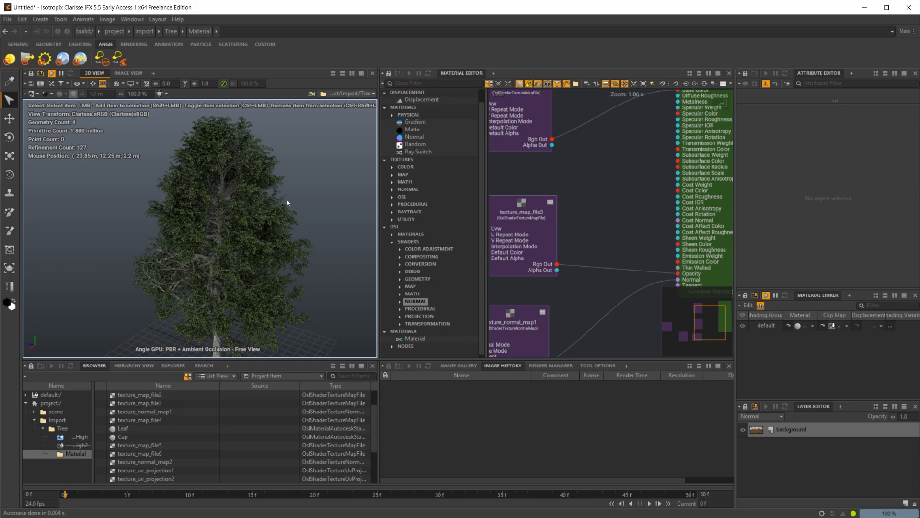
{"action": "mouse_move", "coordinate": [267, 251]}
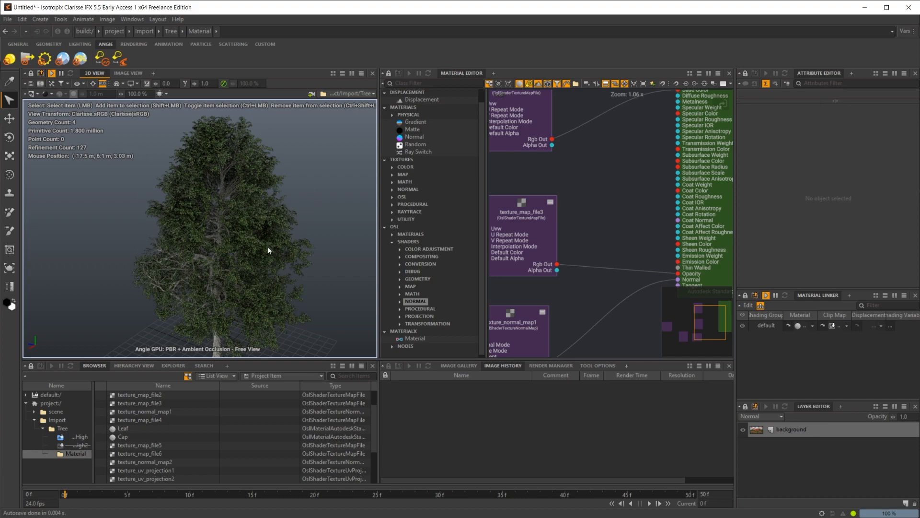
{"action": "mouse_move", "coordinate": [342, 274]}
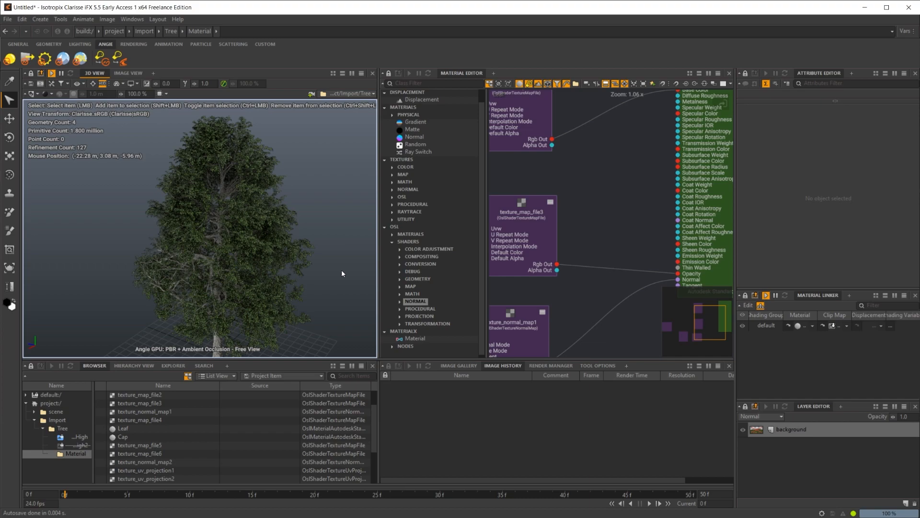
{"action": "mouse_move", "coordinate": [342, 274]}
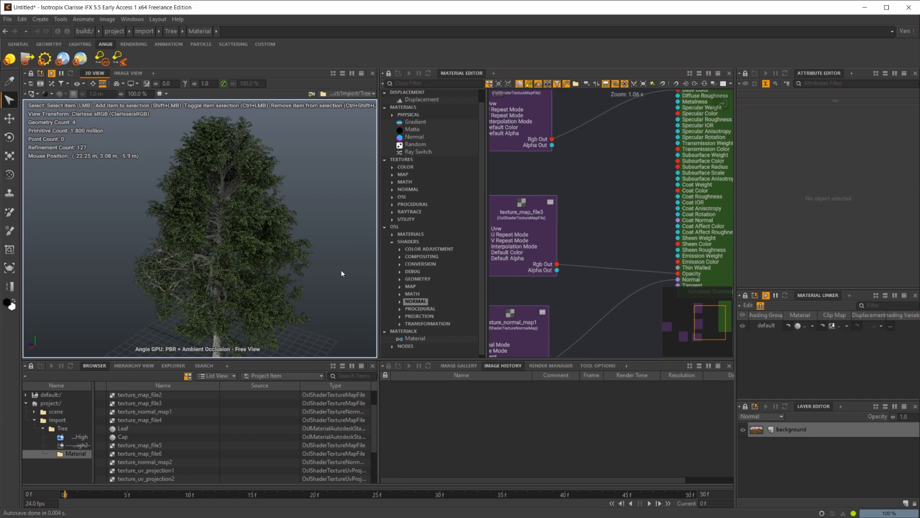
{"action": "mouse_move", "coordinate": [320, 275]}
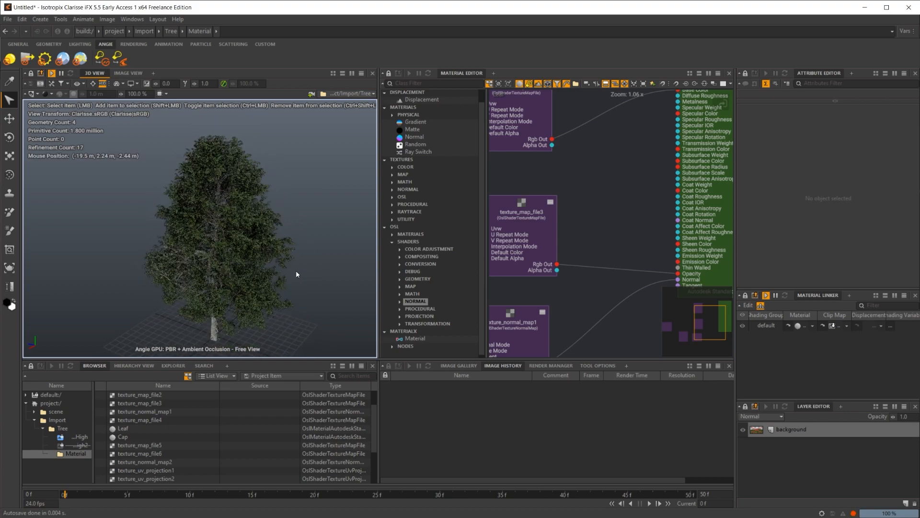
{"action": "mouse_move", "coordinate": [296, 275]}
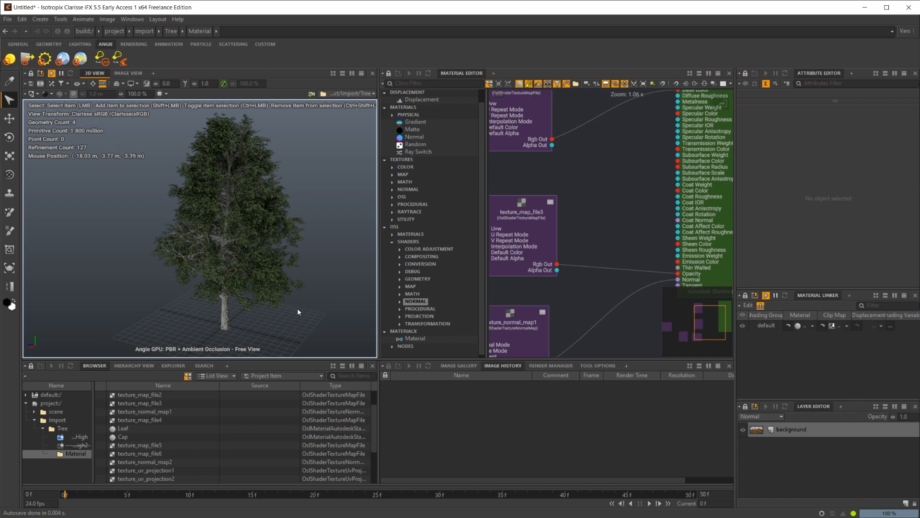
{"action": "mouse_move", "coordinate": [298, 312]}
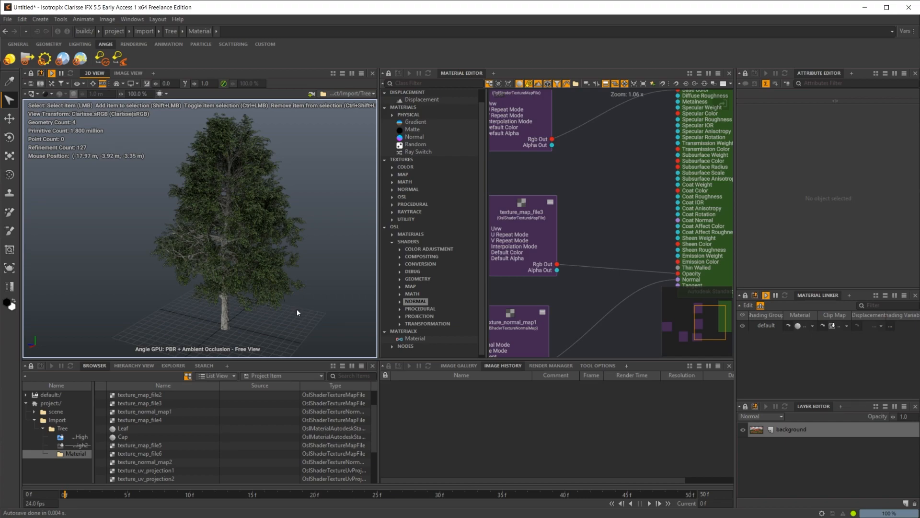
{"action": "mouse_move", "coordinate": [309, 297]}
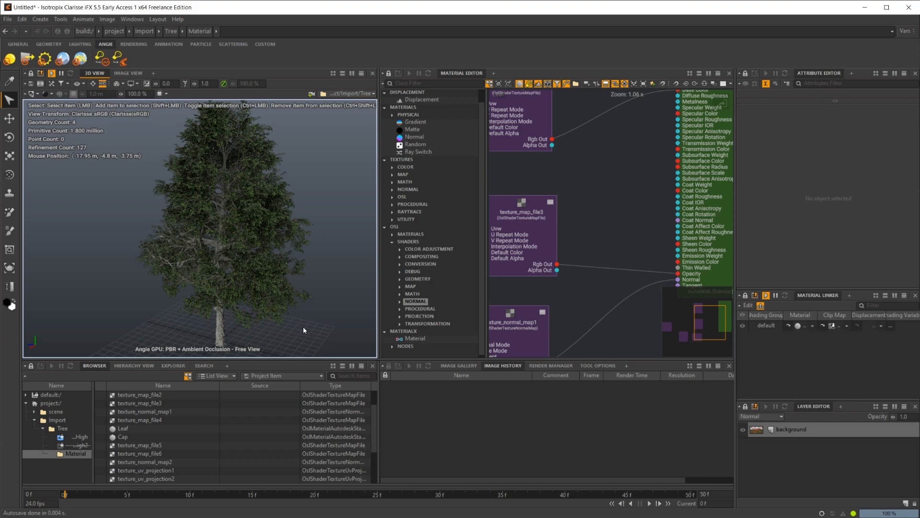
{"action": "mouse_move", "coordinate": [250, 318]}
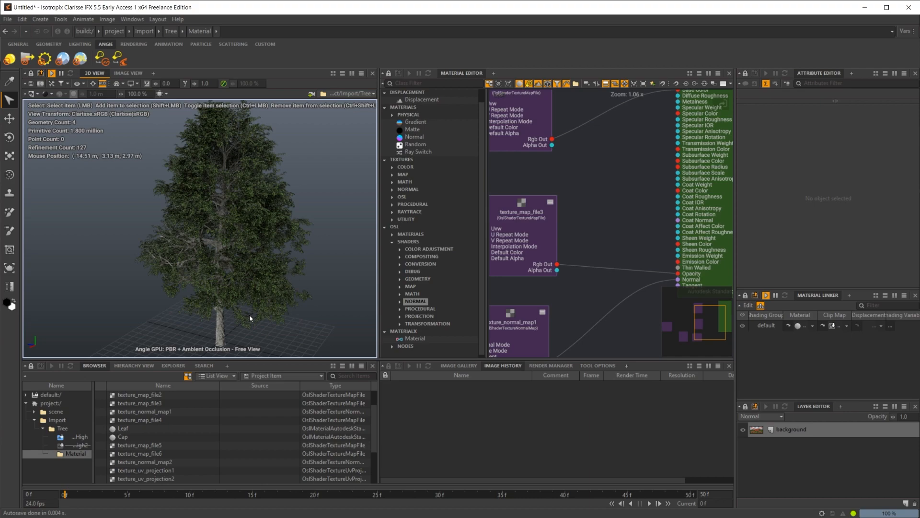
{"action": "mouse_move", "coordinate": [513, 260]}
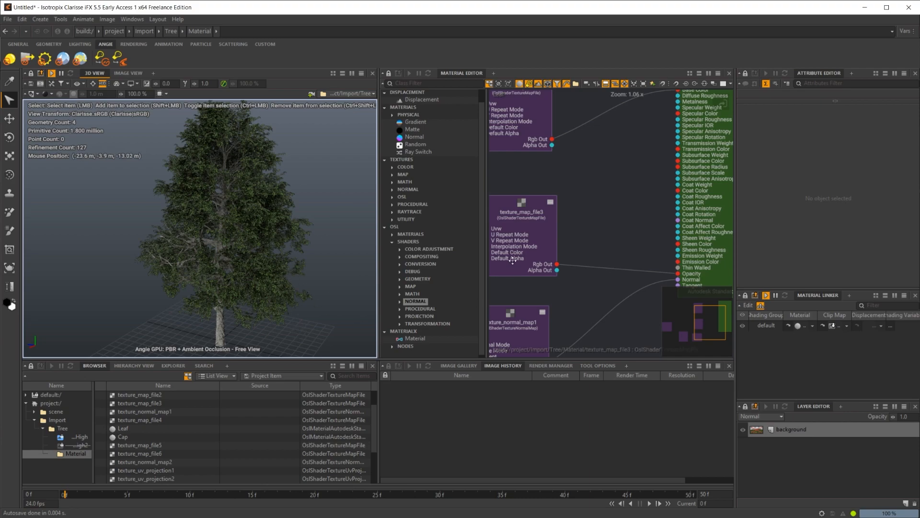
{"action": "left_click", "coordinate": [393, 227]}
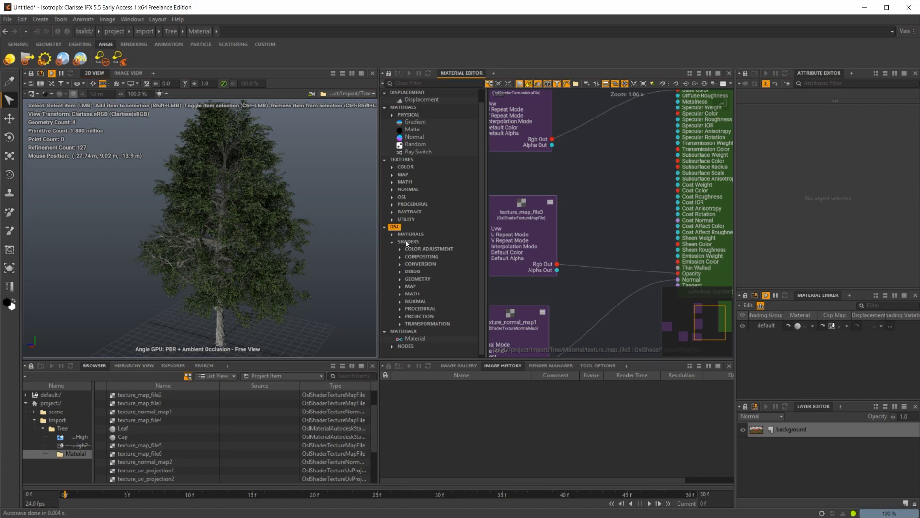
{"action": "mouse_move", "coordinate": [422, 344]}
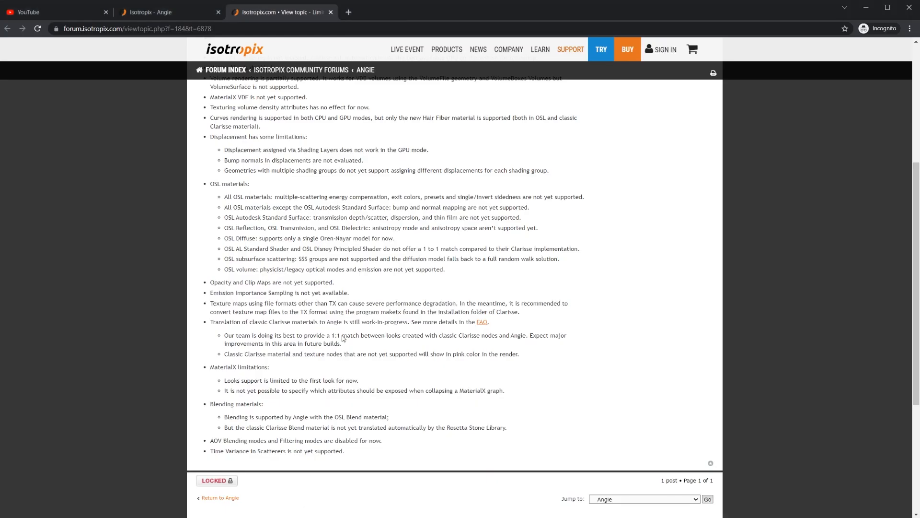
{"action": "mouse_move", "coordinate": [223, 204]}
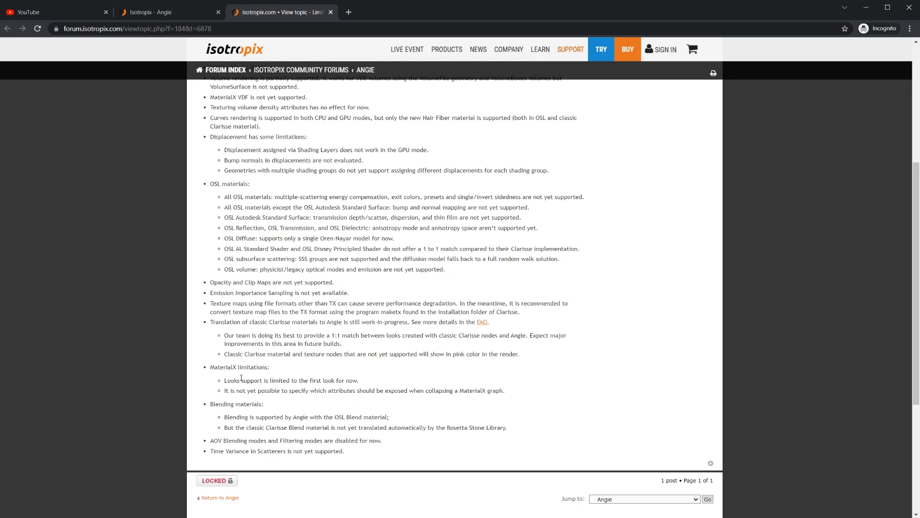
{"action": "mouse_move", "coordinate": [438, 342]}
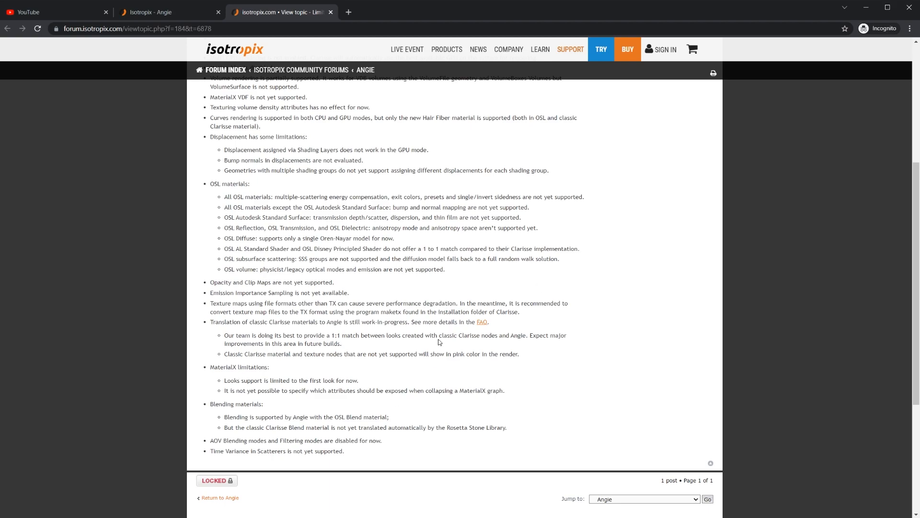
{"action": "mouse_move", "coordinate": [401, 362]}
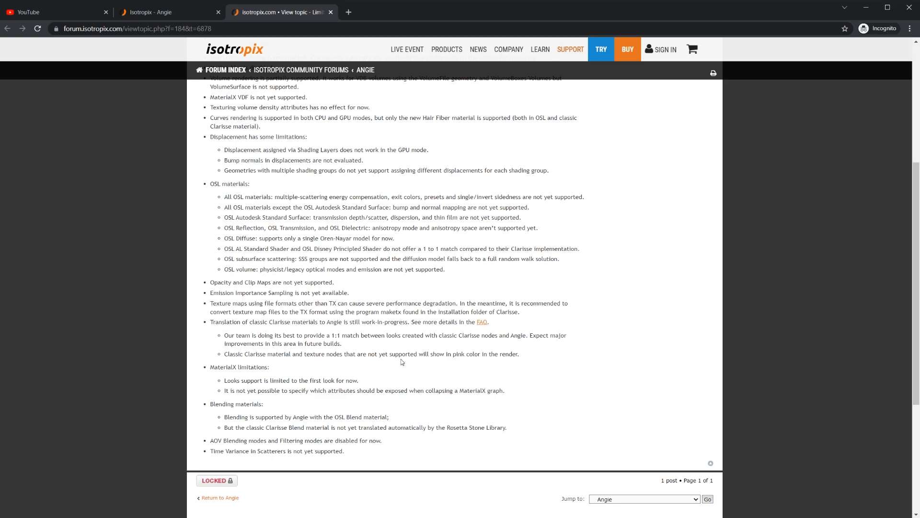
{"action": "mouse_move", "coordinate": [394, 350]}
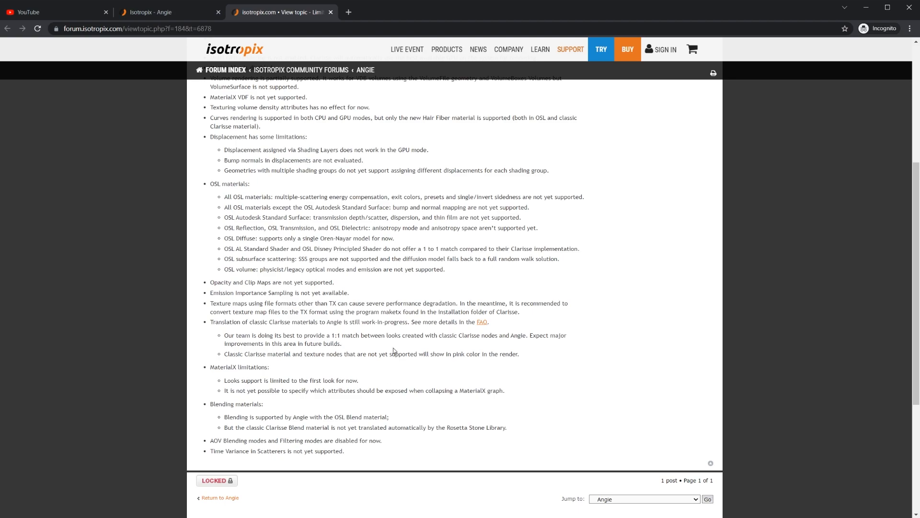
{"action": "mouse_move", "coordinate": [387, 364]}
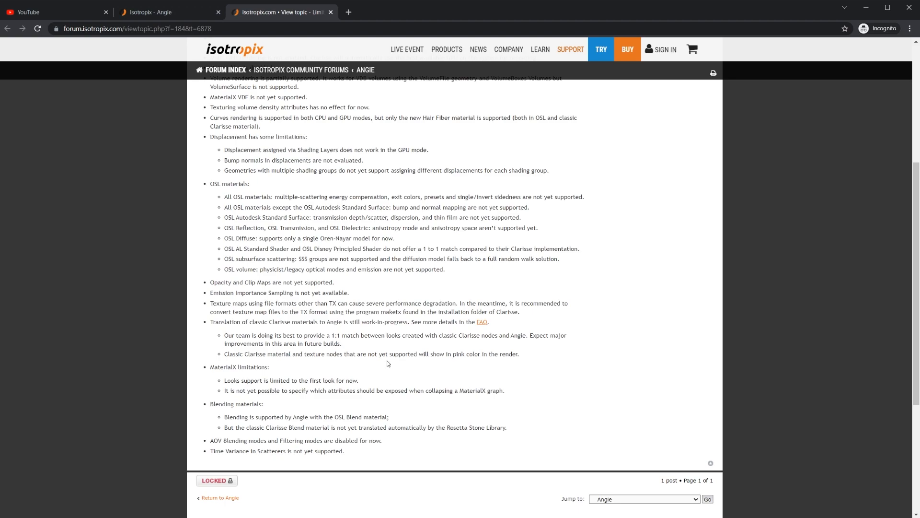
{"action": "mouse_move", "coordinate": [333, 319]}
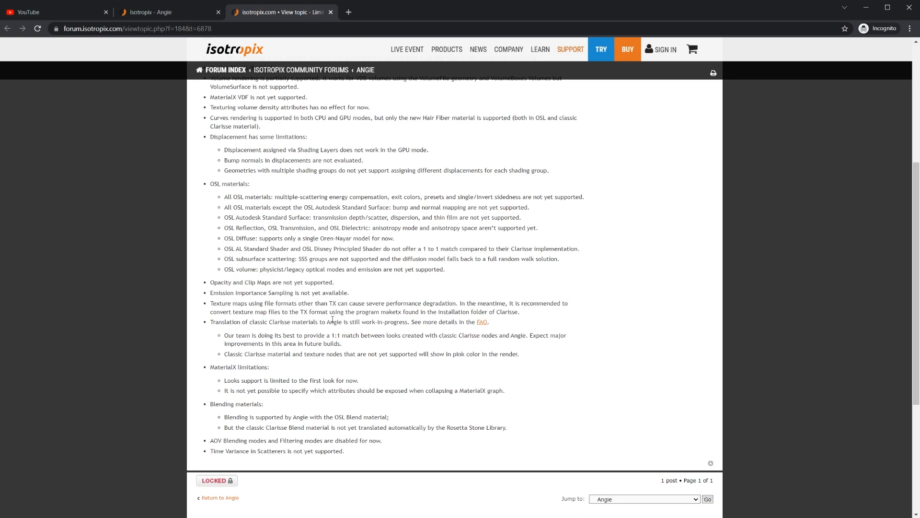
{"action": "mouse_move", "coordinate": [384, 378]}
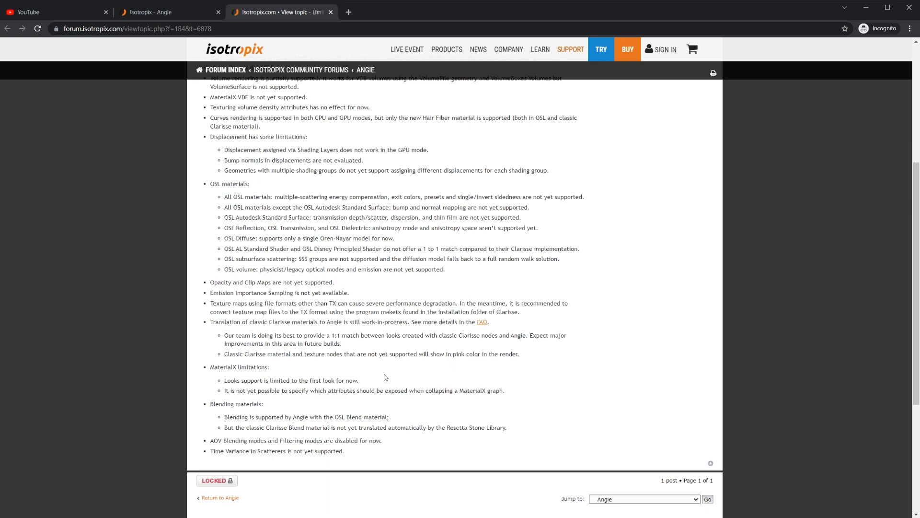
{"action": "mouse_move", "coordinate": [285, 296]}
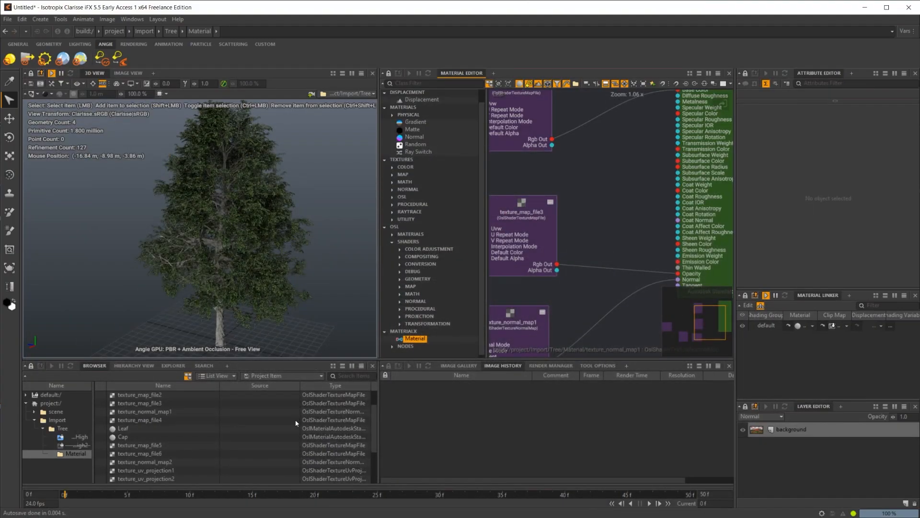
{"action": "mouse_move", "coordinate": [273, 237]}
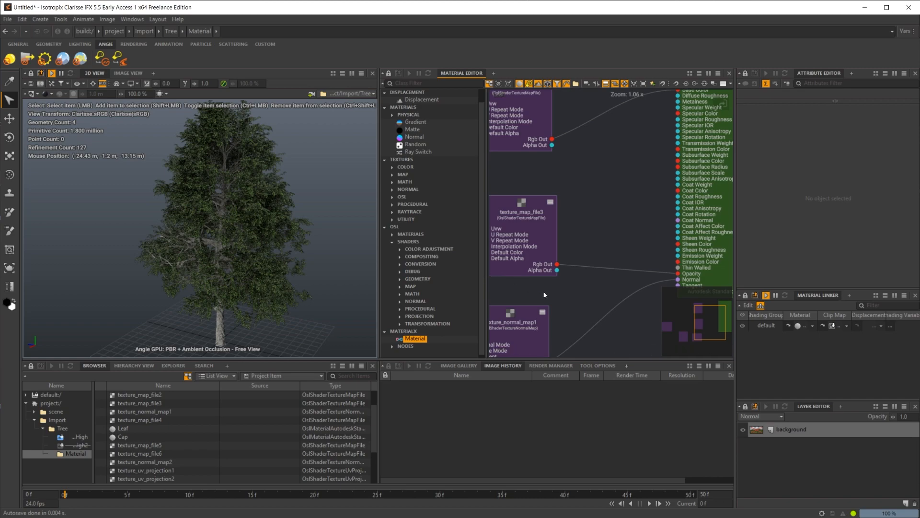
{"action": "mouse_move", "coordinate": [463, 241]}
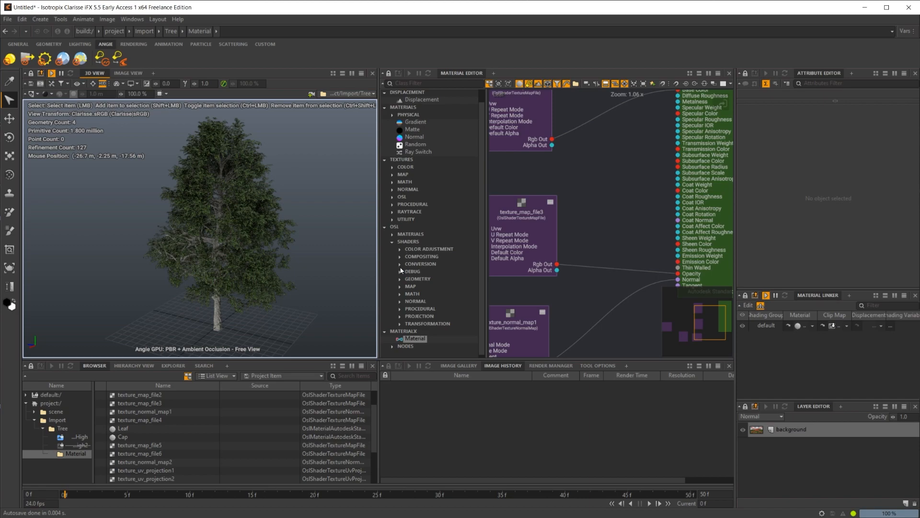
{"action": "mouse_move", "coordinate": [363, 266]}
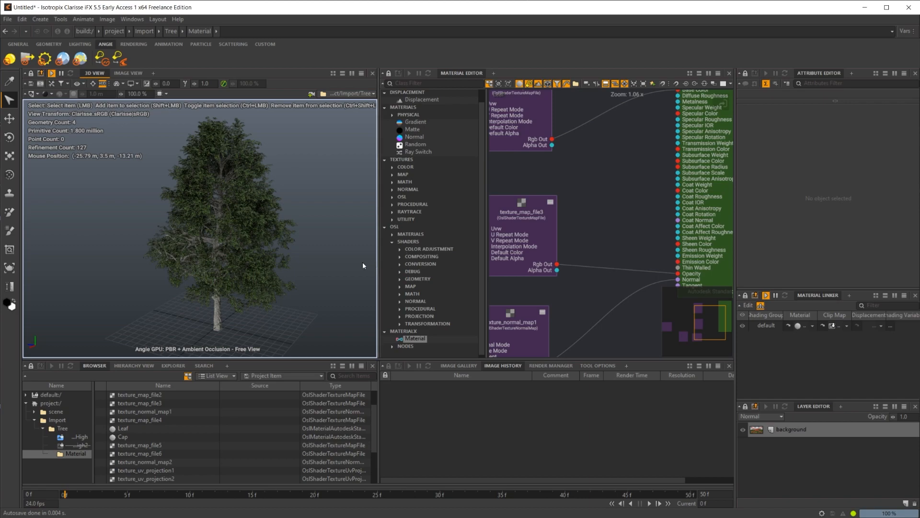
{"action": "mouse_move", "coordinate": [344, 241]}
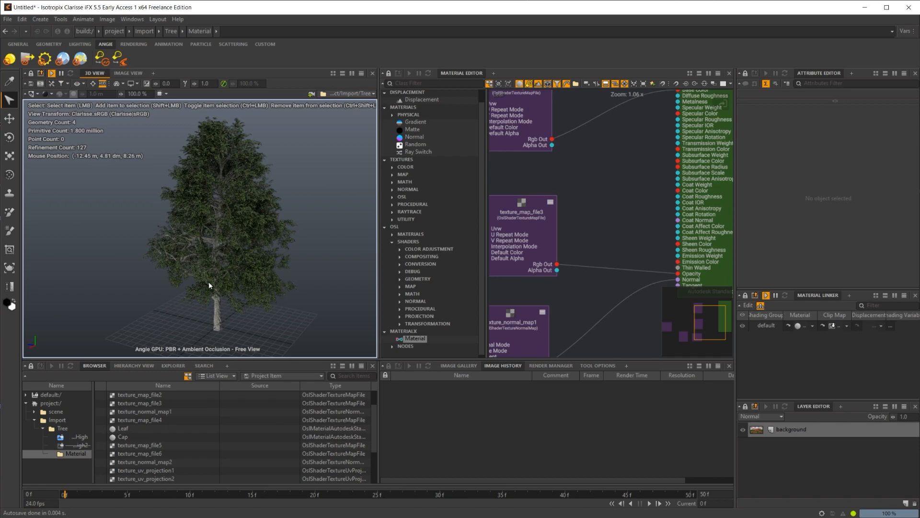
{"action": "mouse_move", "coordinate": [402, 186]}
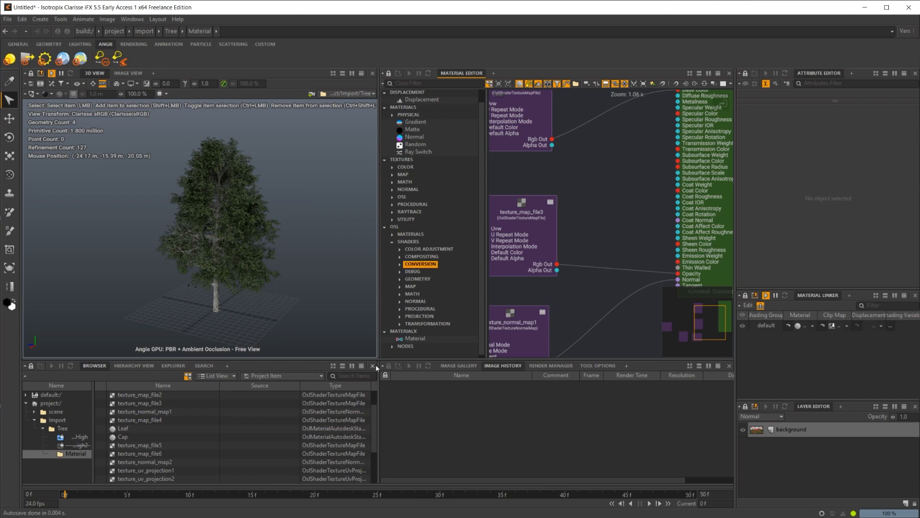
{"action": "mouse_move", "coordinate": [373, 368]}
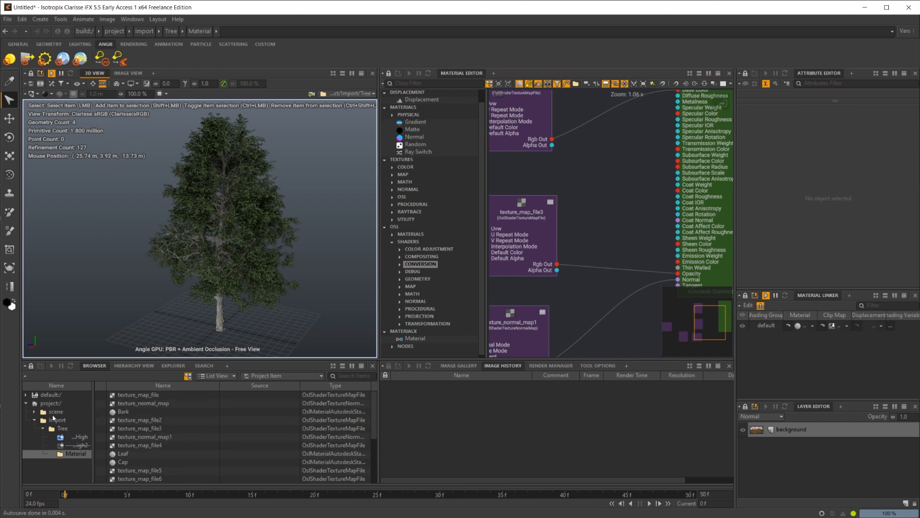
{"action": "left_click", "coordinate": [55, 411]}
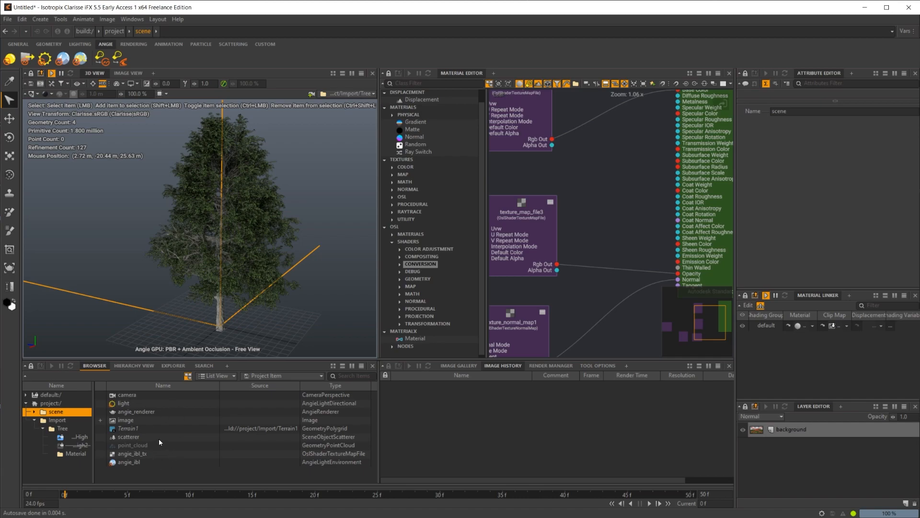
{"action": "mouse_move", "coordinate": [197, 428]}
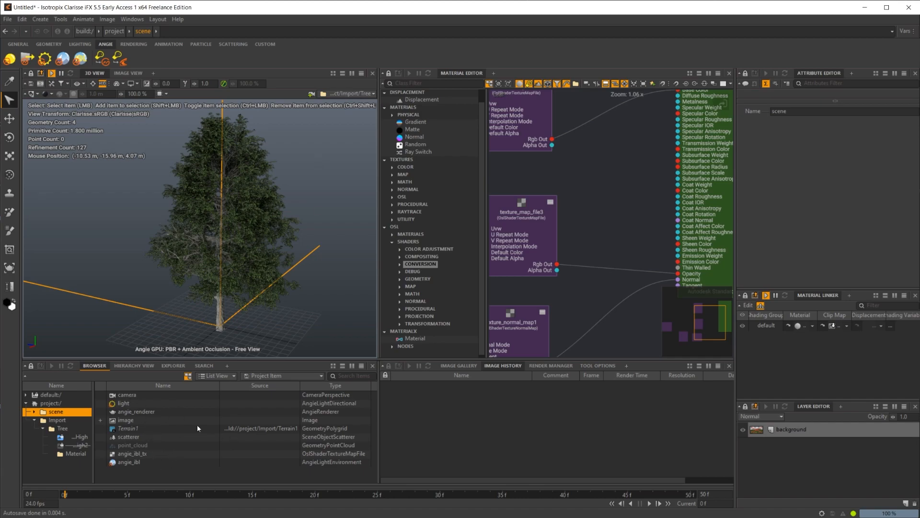
{"action": "left_click", "coordinate": [125, 420]}
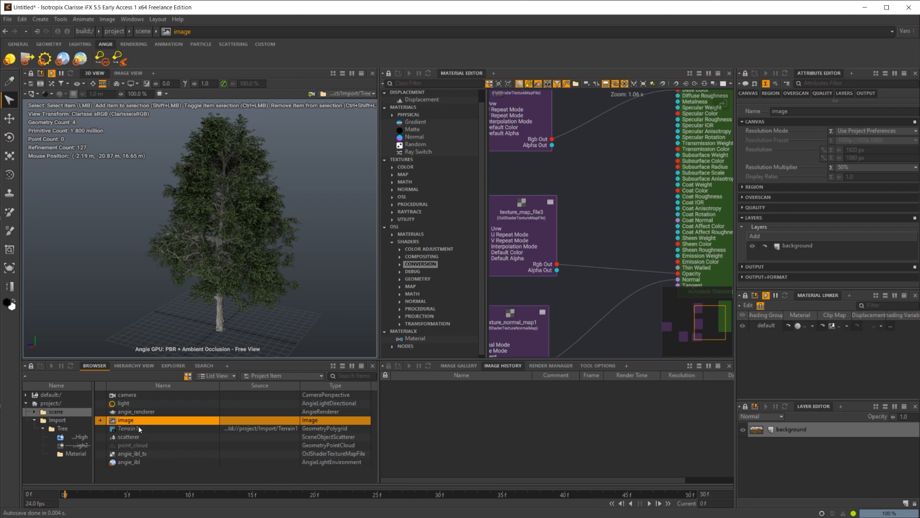
{"action": "left_click", "coordinate": [135, 411]}
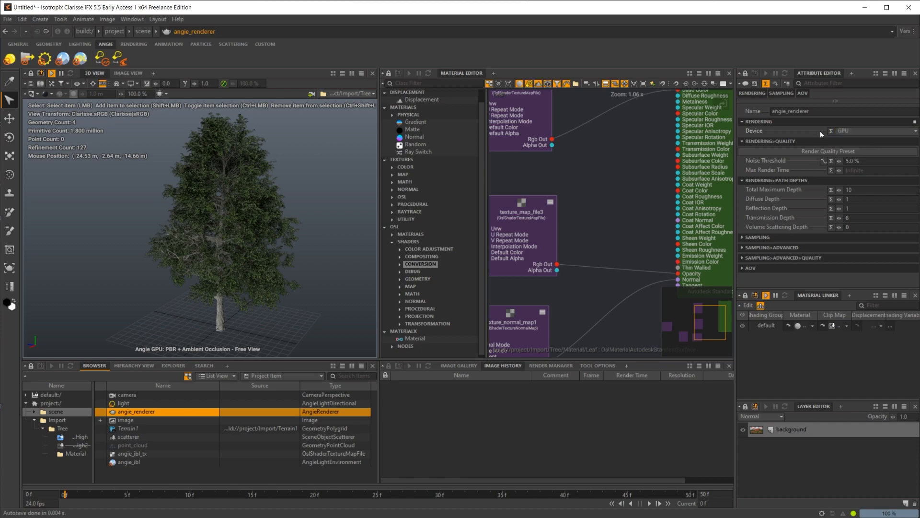
{"action": "mouse_move", "coordinate": [849, 139]}
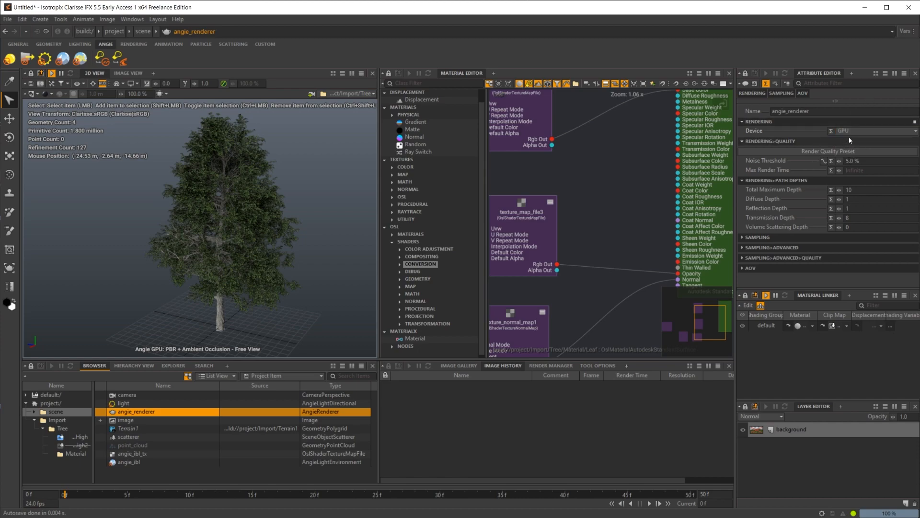
{"action": "mouse_move", "coordinate": [849, 130]}
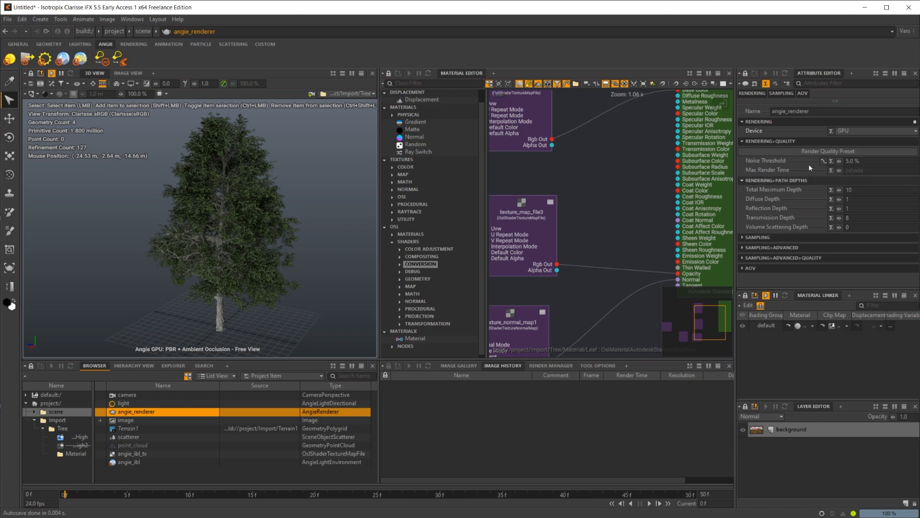
{"action": "mouse_move", "coordinate": [814, 167]}
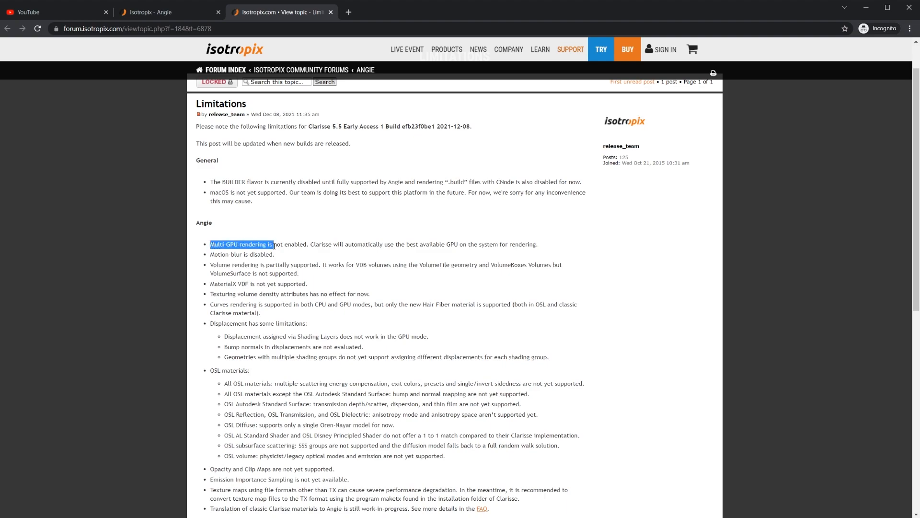
Clear the highlight on the multi-GPU limitation in the forum post.
{"action": "left_click", "coordinate": [393, 377]}
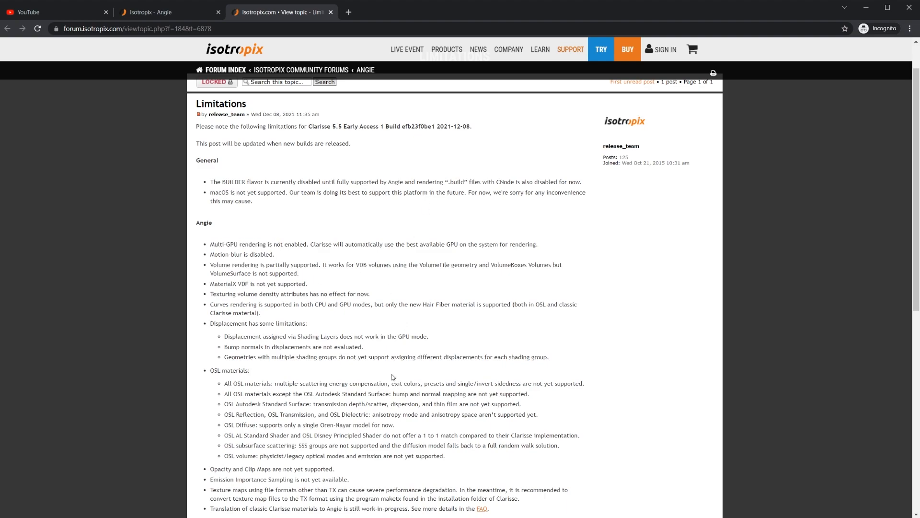
{"action": "mouse_move", "coordinate": [350, 356]}
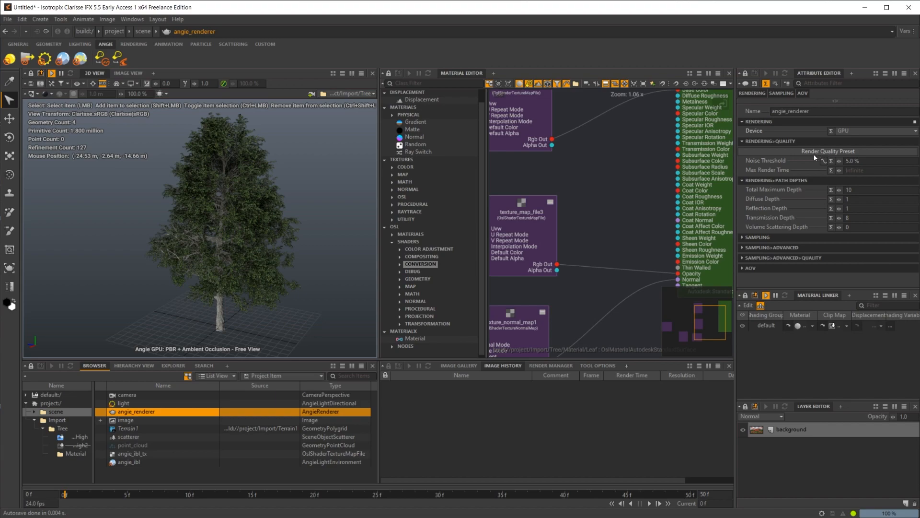
{"action": "mouse_move", "coordinate": [817, 193]}
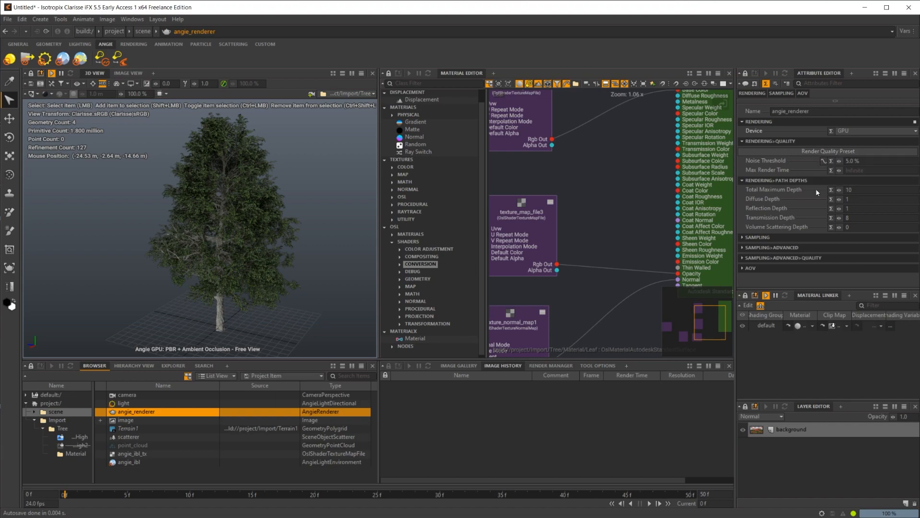
{"action": "mouse_move", "coordinate": [821, 192]}
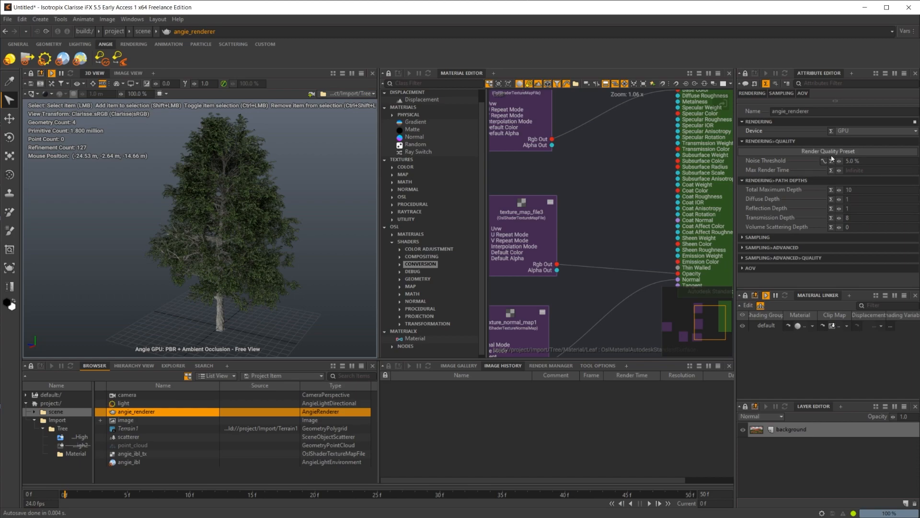
Browse the SDR render quality presets without choosing one, then expand angie_renderer Sampling.
{"action": "left_click", "coordinate": [828, 151]}
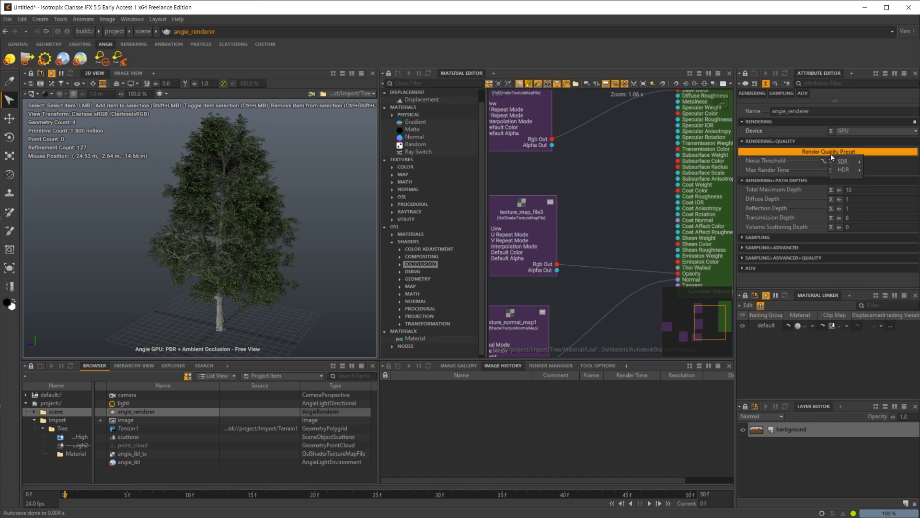
{"action": "left_click", "coordinate": [844, 161]}
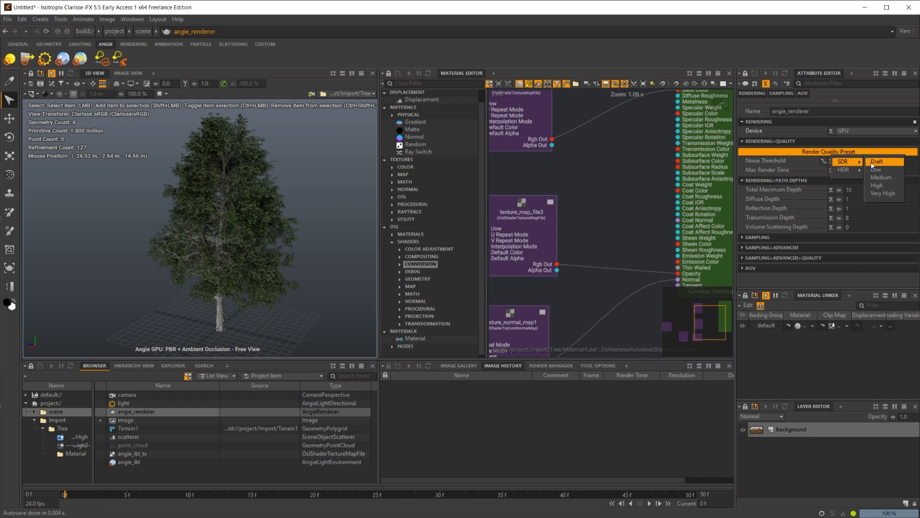
{"action": "mouse_move", "coordinate": [879, 169]}
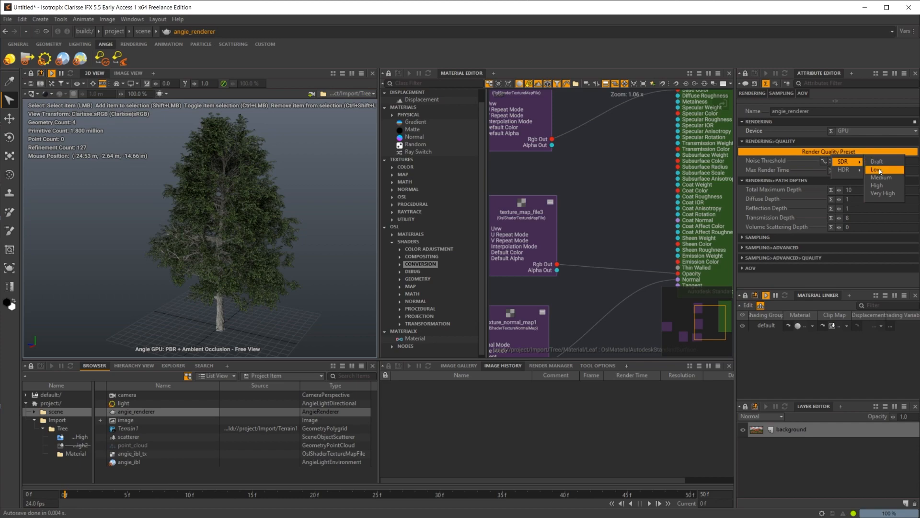
{"action": "mouse_move", "coordinate": [883, 177]}
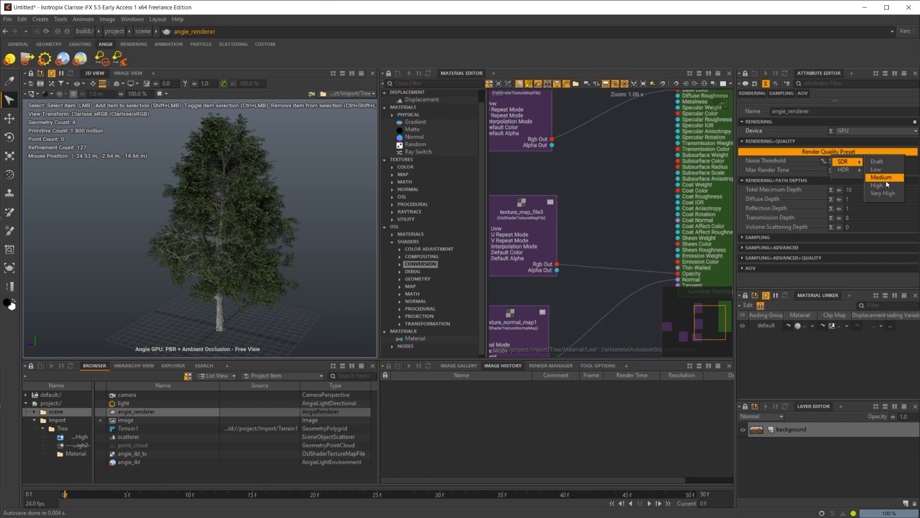
{"action": "mouse_move", "coordinate": [844, 170]}
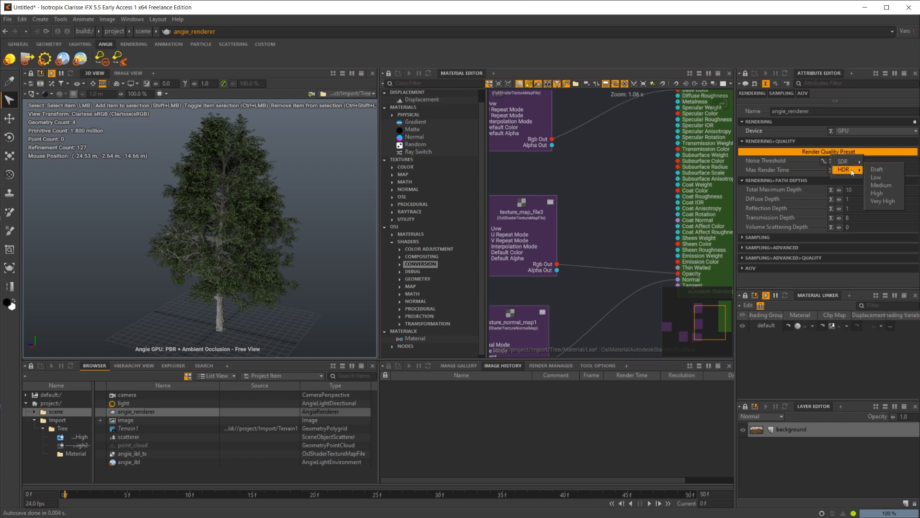
{"action": "mouse_move", "coordinate": [880, 185]}
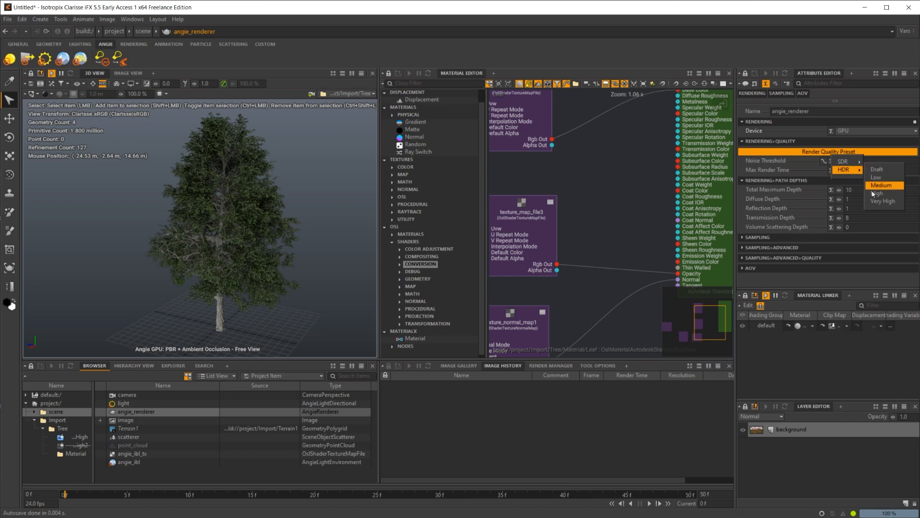
{"action": "left_click", "coordinate": [882, 185]}
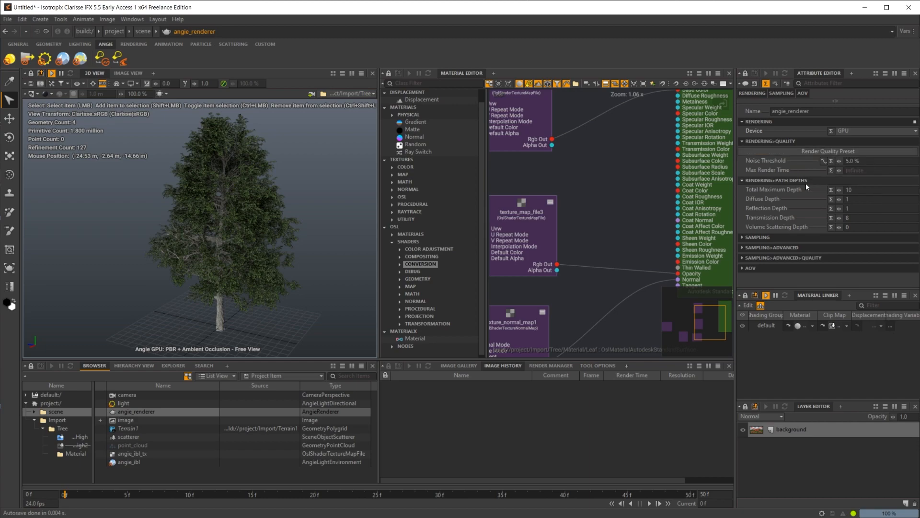
{"action": "mouse_move", "coordinate": [841, 157]}
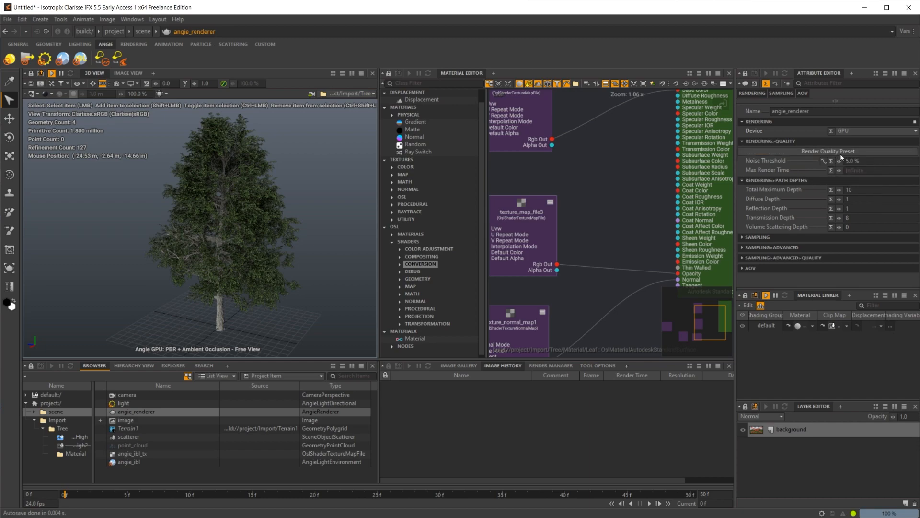
{"action": "left_click", "coordinate": [853, 170]}
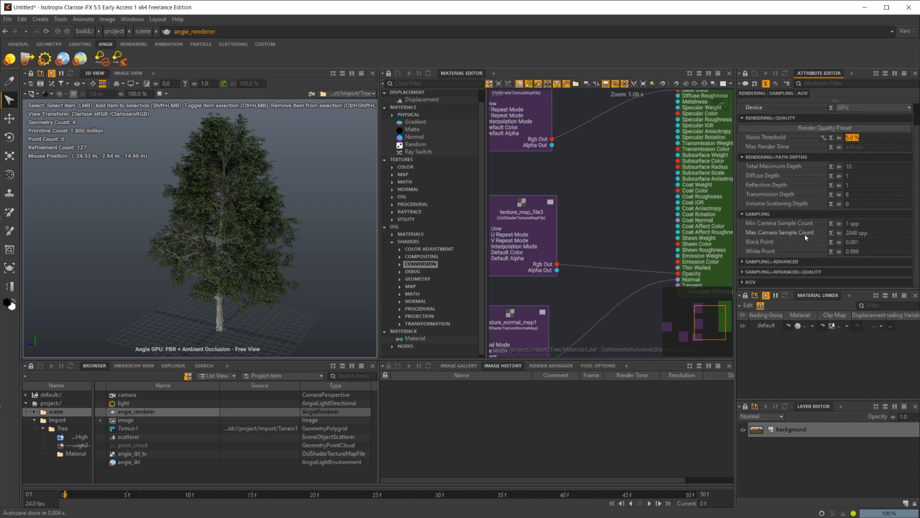
{"action": "mouse_move", "coordinate": [811, 219]}
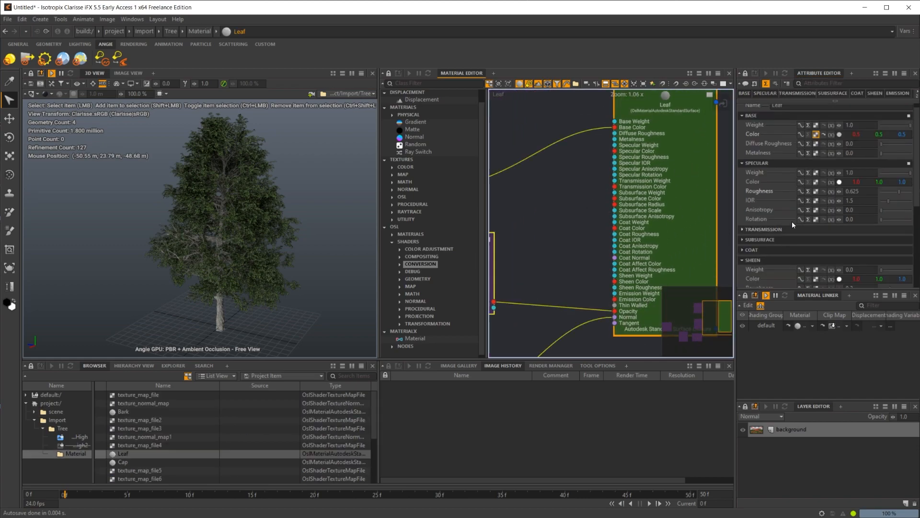
{"action": "scroll", "scroll_direction": "down", "scroll_amount": 3}
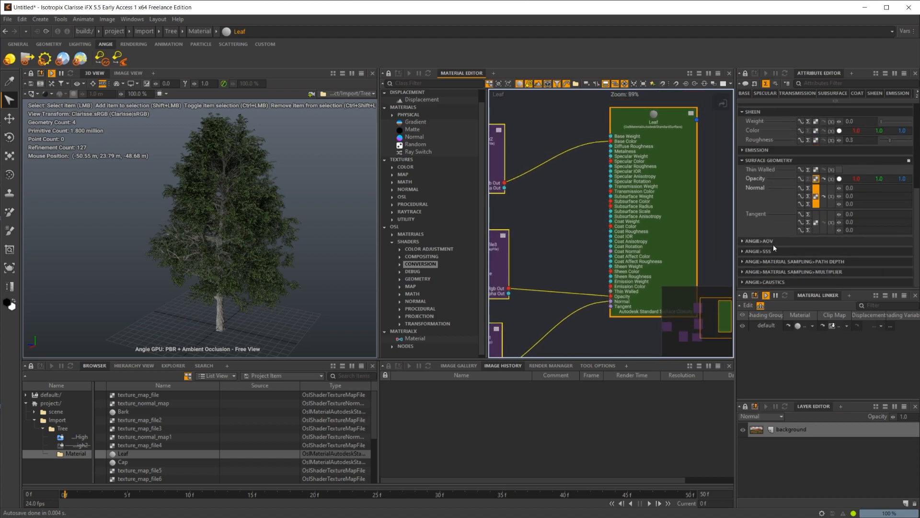
{"action": "left_click", "coordinate": [758, 241]}
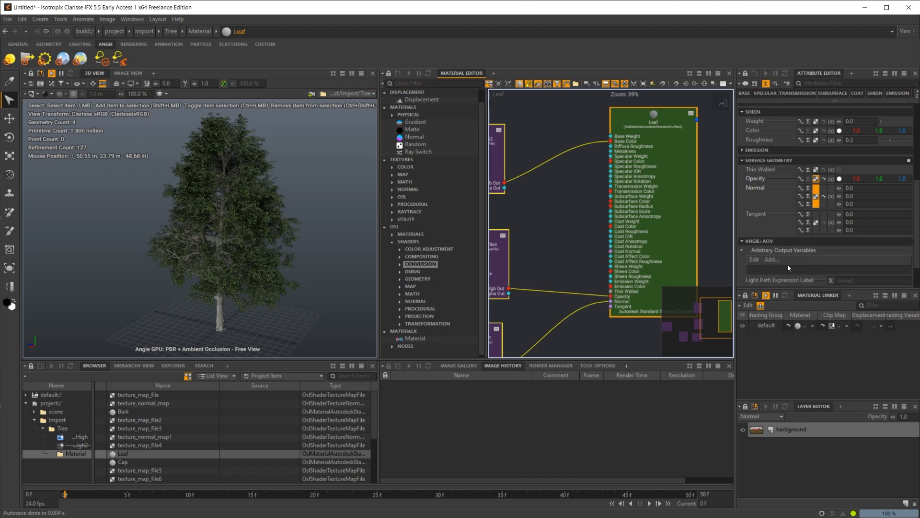
{"action": "left_click", "coordinate": [743, 241]}
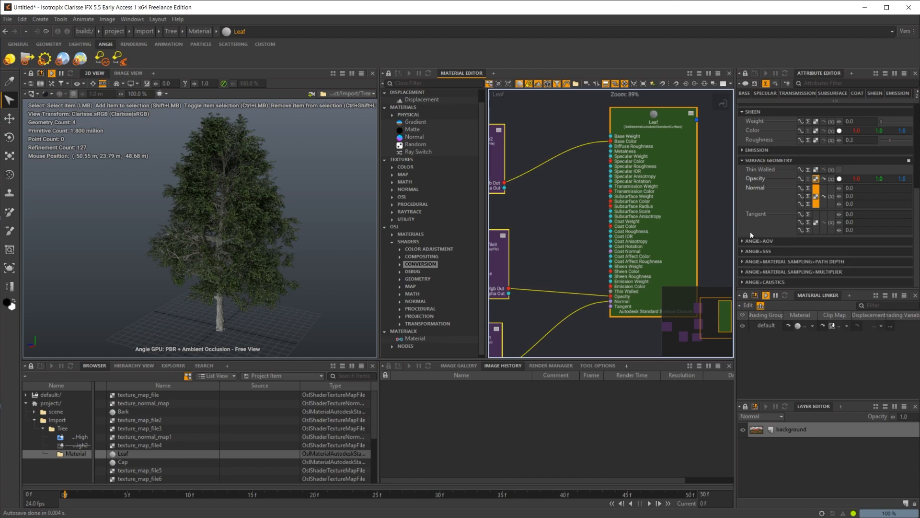
{"action": "mouse_move", "coordinate": [572, 187]}
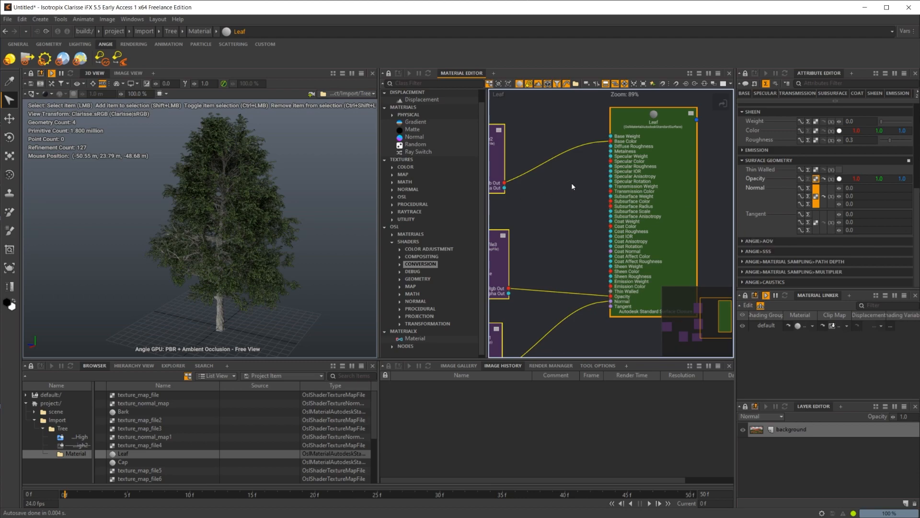
{"action": "scroll", "scroll_direction": "down", "scroll_amount": 3}
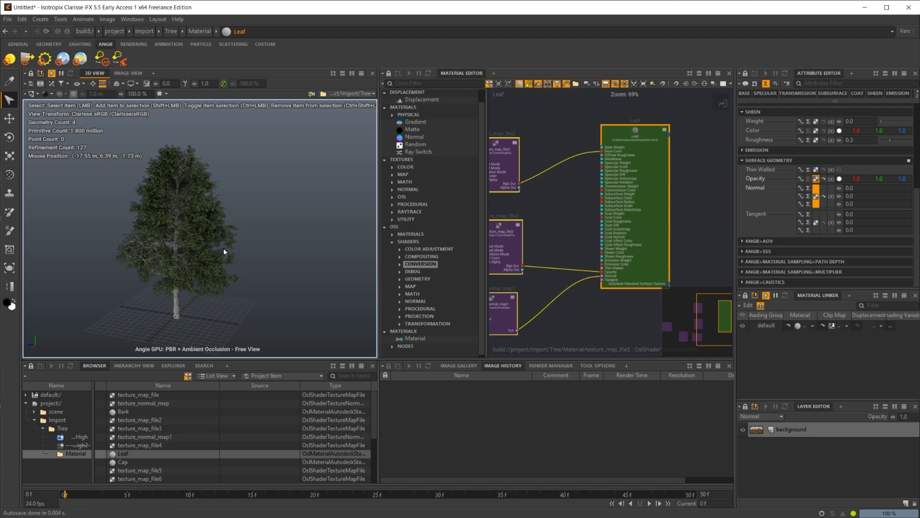
{"action": "mouse_move", "coordinate": [253, 235]}
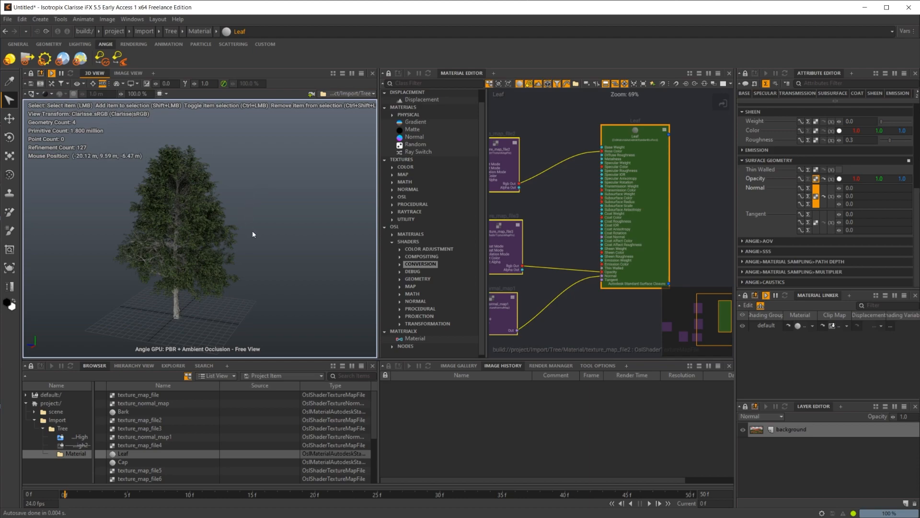
{"action": "mouse_move", "coordinate": [452, 204]}
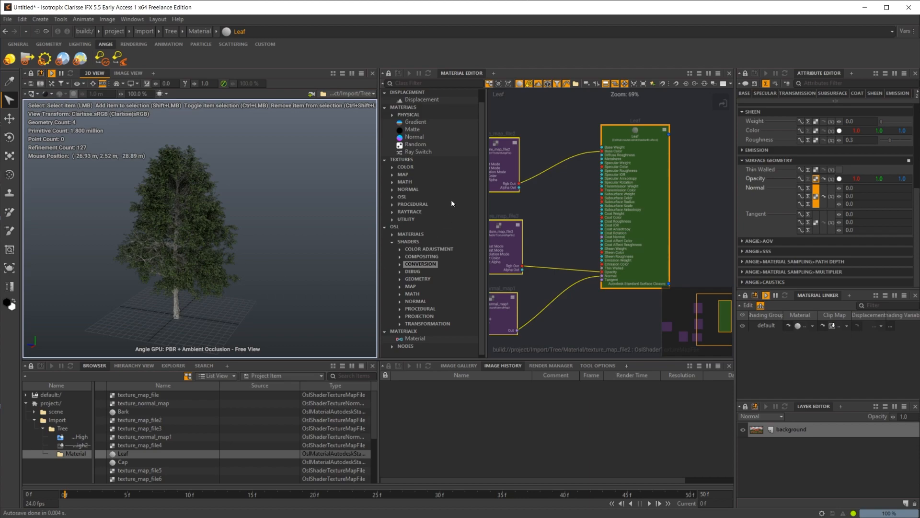
Choose the MaterialX material node type, then list the scene folder's camera, light and renderer.
{"action": "left_click", "coordinate": [415, 338]}
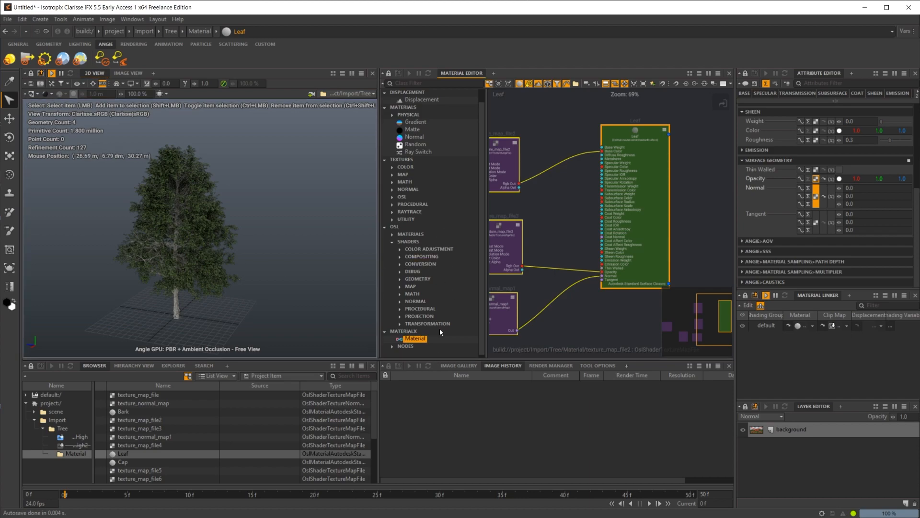
{"action": "mouse_move", "coordinate": [420, 286]}
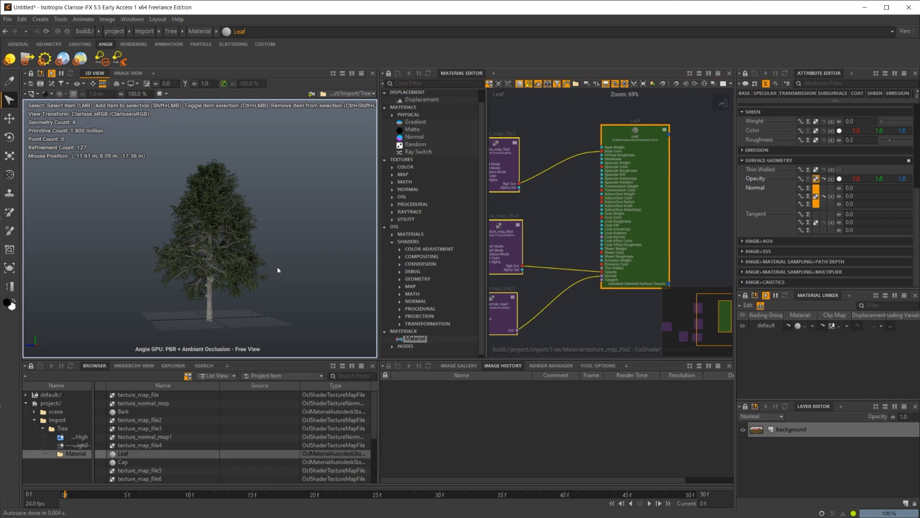
{"action": "mouse_move", "coordinate": [296, 239]}
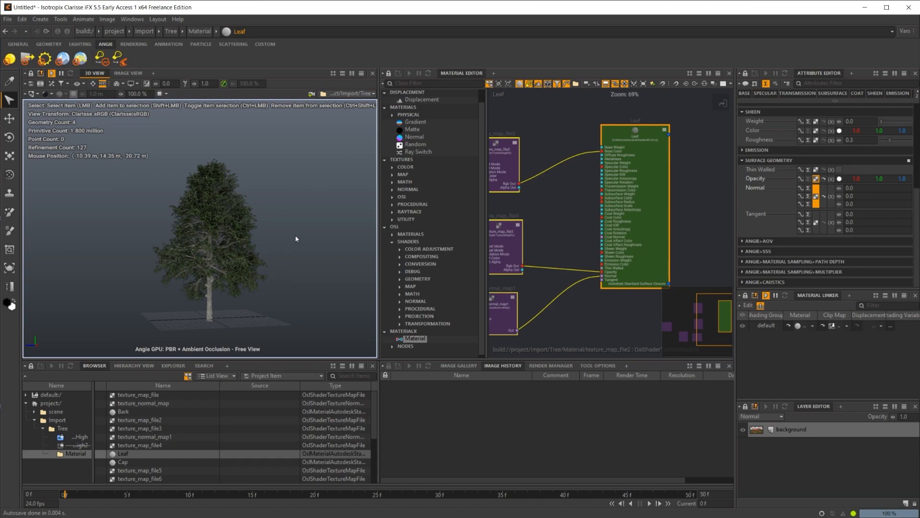
{"action": "mouse_move", "coordinate": [217, 277]}
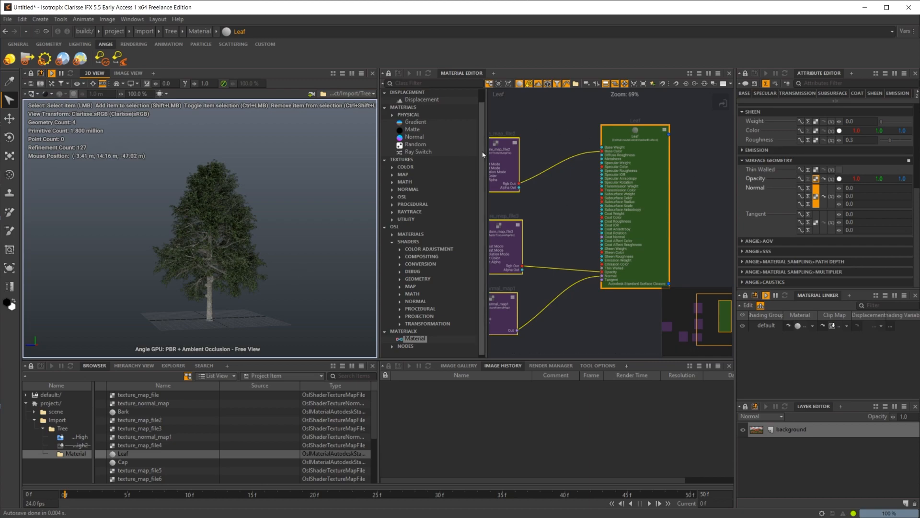
{"action": "left_click", "coordinate": [55, 410]}
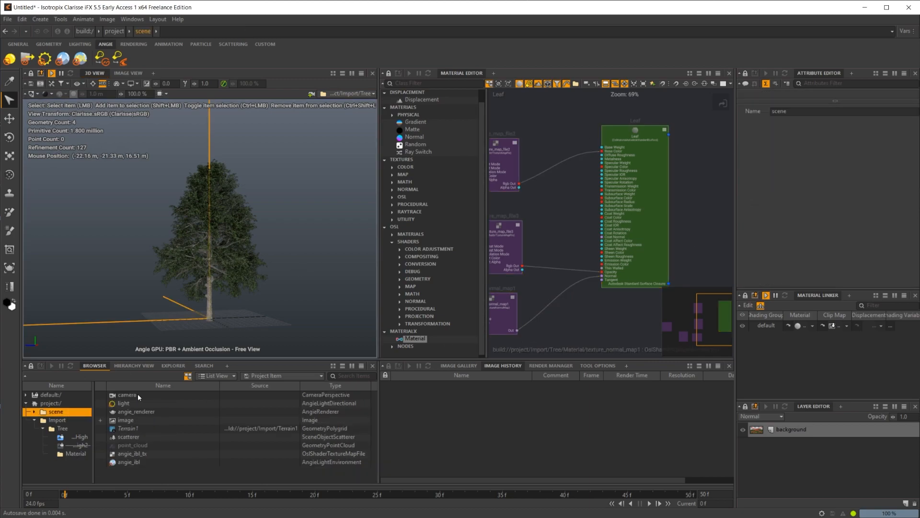
Select angie_renderer and keep GPU as its rendering Device.
{"action": "left_click", "coordinate": [136, 411]}
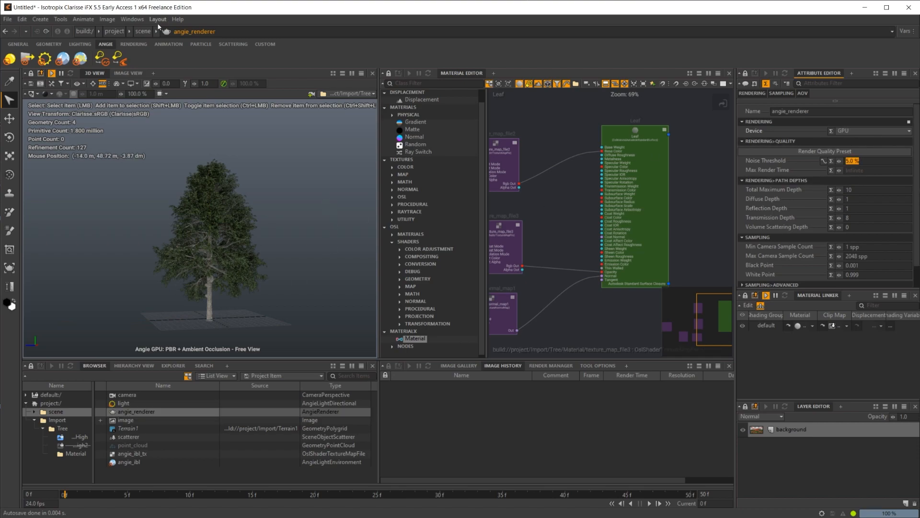
{"action": "mouse_move", "coordinate": [271, 276]}
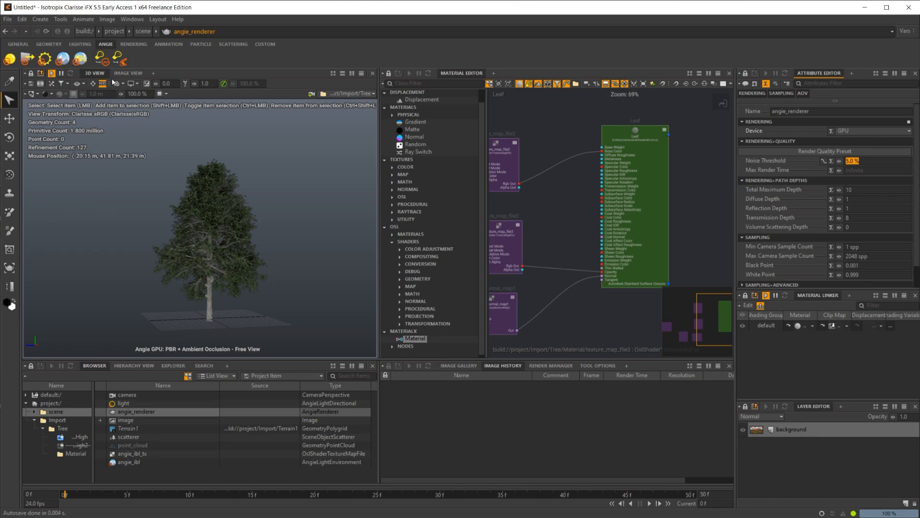
{"action": "mouse_move", "coordinate": [66, 200]}
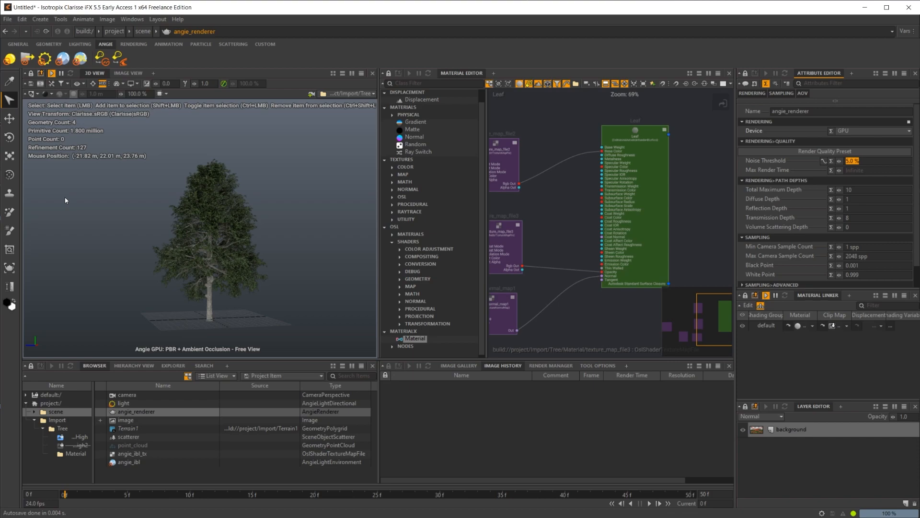
{"action": "mouse_move", "coordinate": [120, 148]}
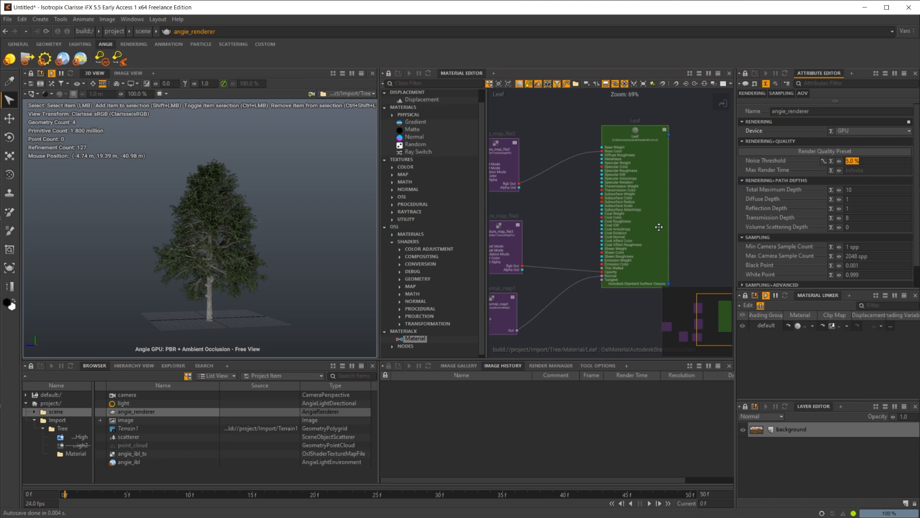
{"action": "left_click", "coordinate": [875, 130]}
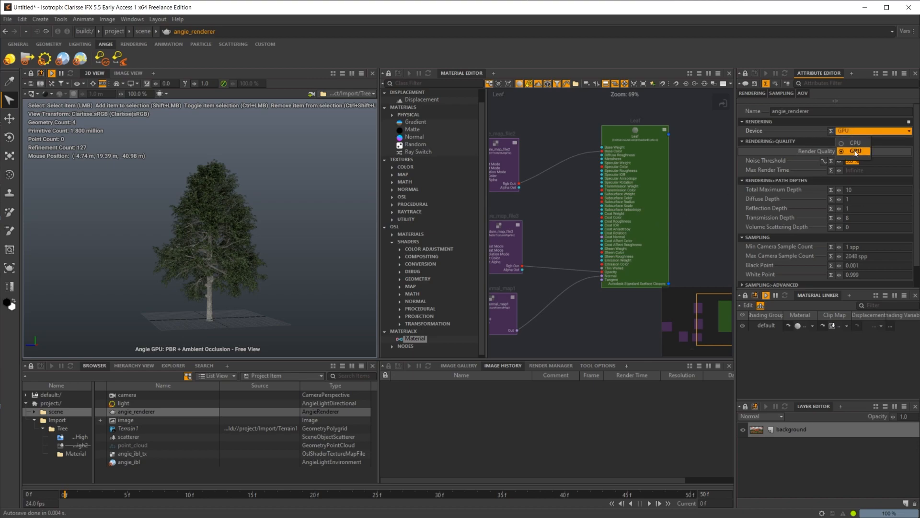
{"action": "left_click", "coordinate": [855, 151]}
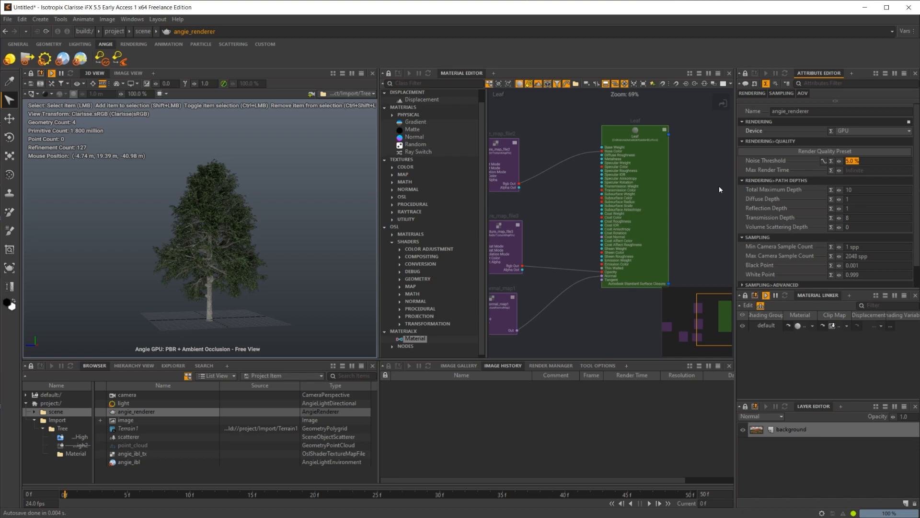
{"action": "mouse_move", "coordinate": [5, 294]}
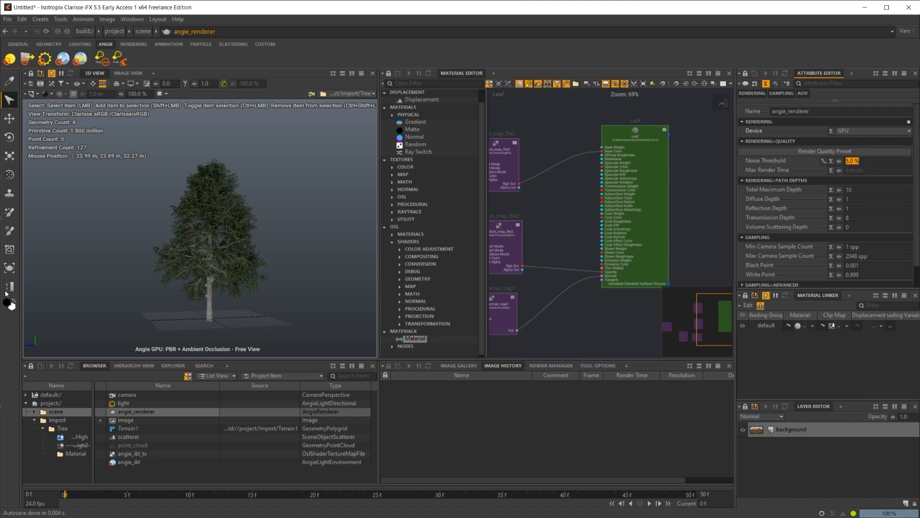
{"action": "mouse_move", "coordinate": [273, 253]}
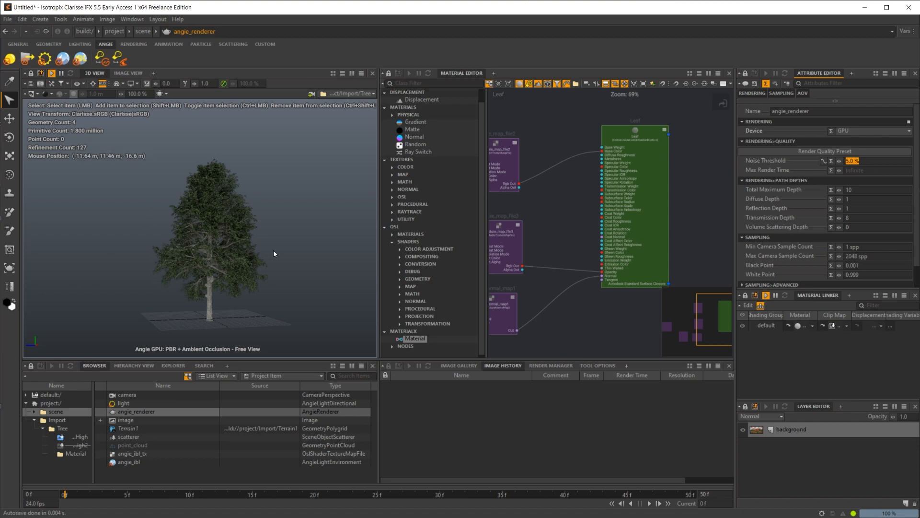
{"action": "mouse_move", "coordinate": [250, 286]}
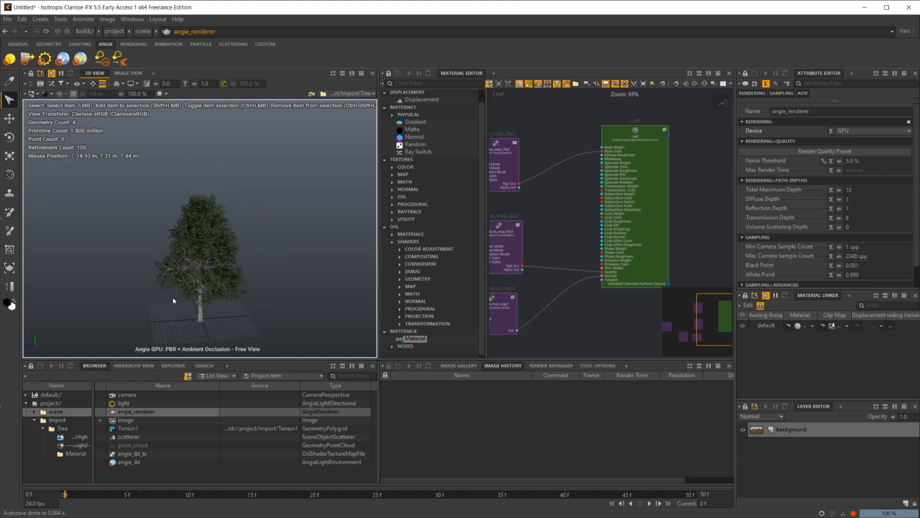
{"action": "mouse_move", "coordinate": [200, 304]}
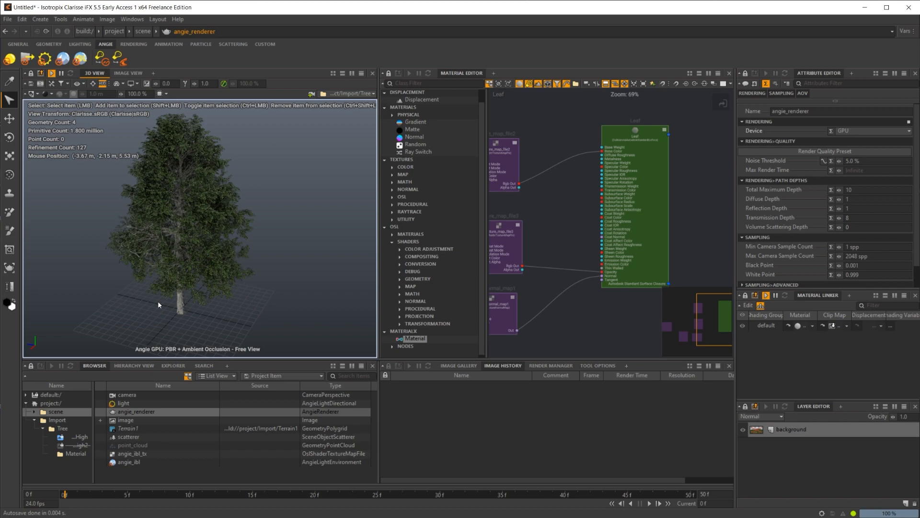
{"action": "mouse_move", "coordinate": [272, 282]}
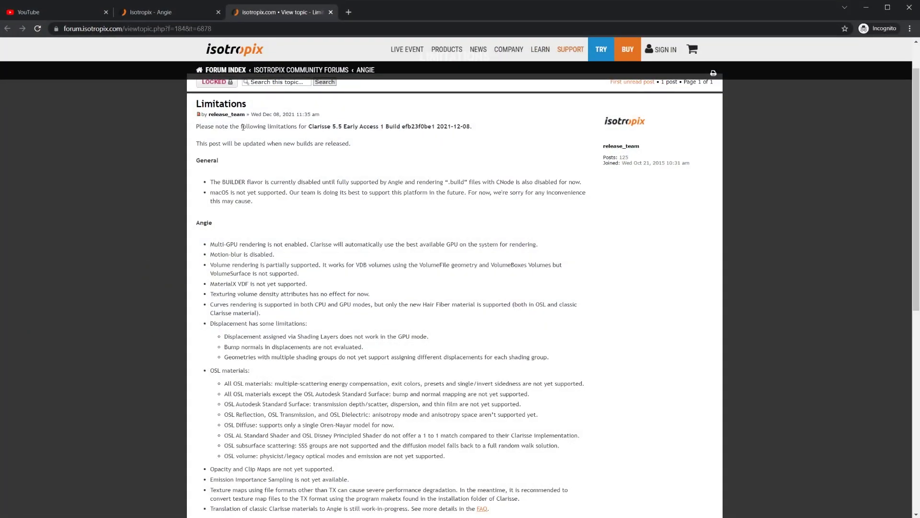
Return to the Isotropix Angie product page and scroll up from Get Early Access to the What is Angie video.
{"action": "left_click", "coordinate": [168, 12]}
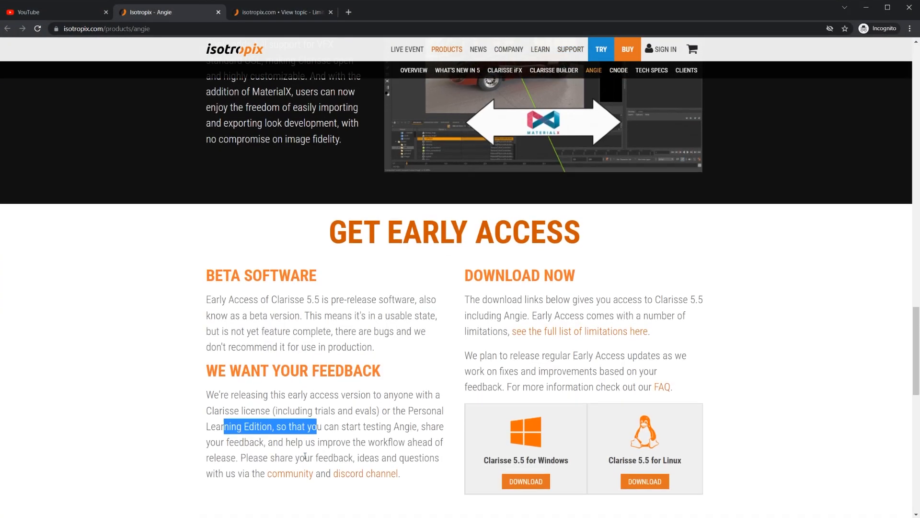
{"action": "scroll", "scroll_direction": "down", "scroll_amount": 3}
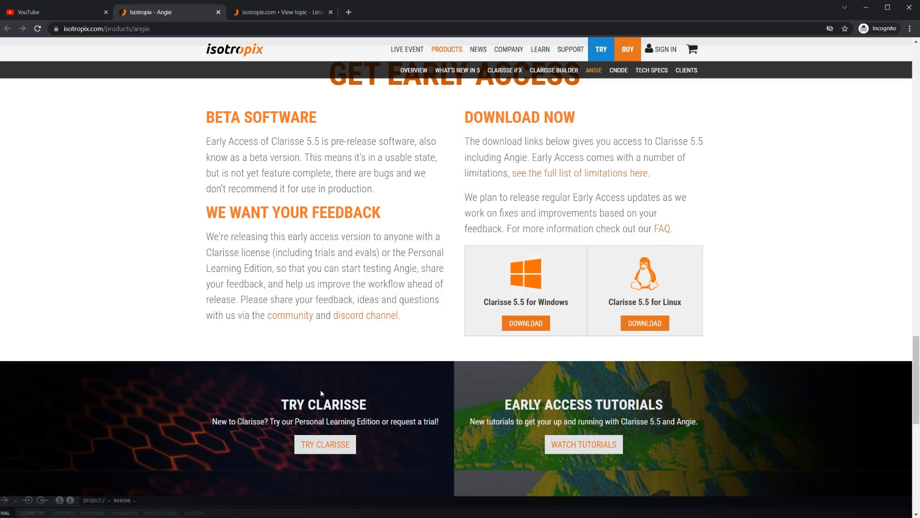
{"action": "mouse_move", "coordinate": [327, 391]}
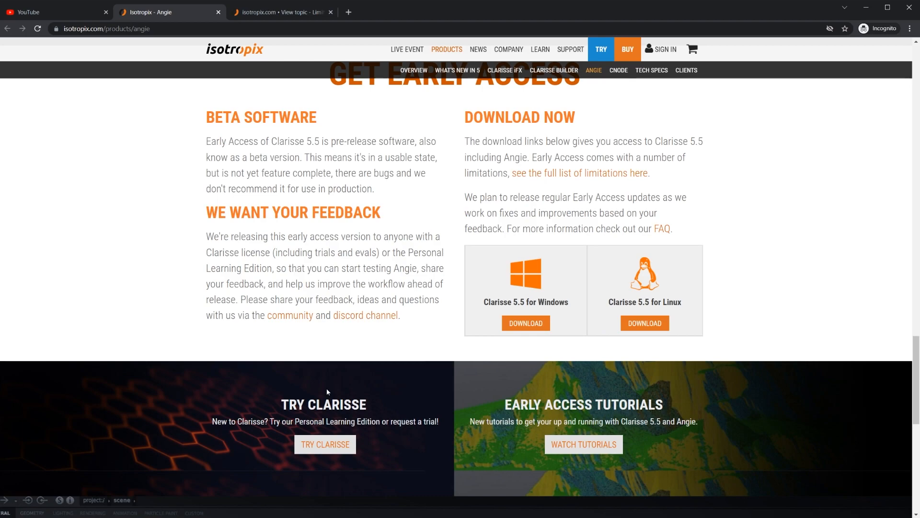
{"action": "scroll", "scroll_direction": "up", "scroll_amount": 3}
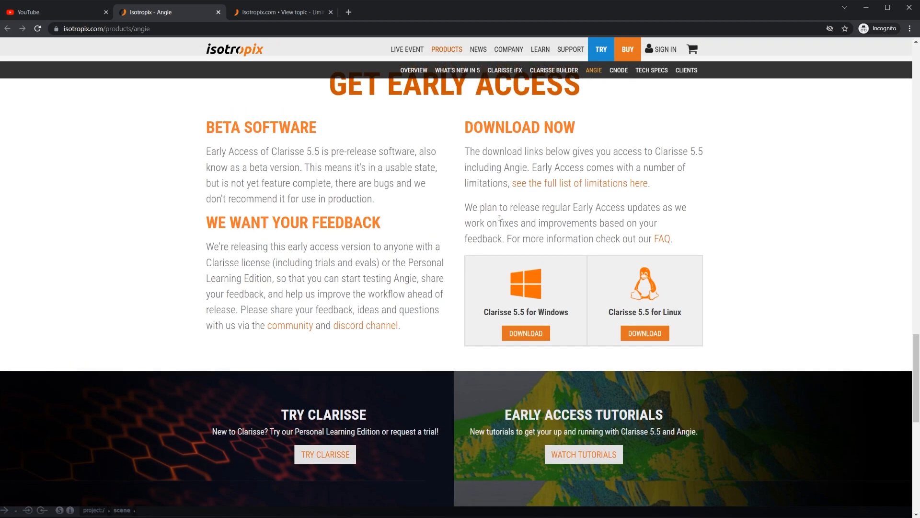
{"action": "scroll", "scroll_direction": "up", "scroll_amount": 3}
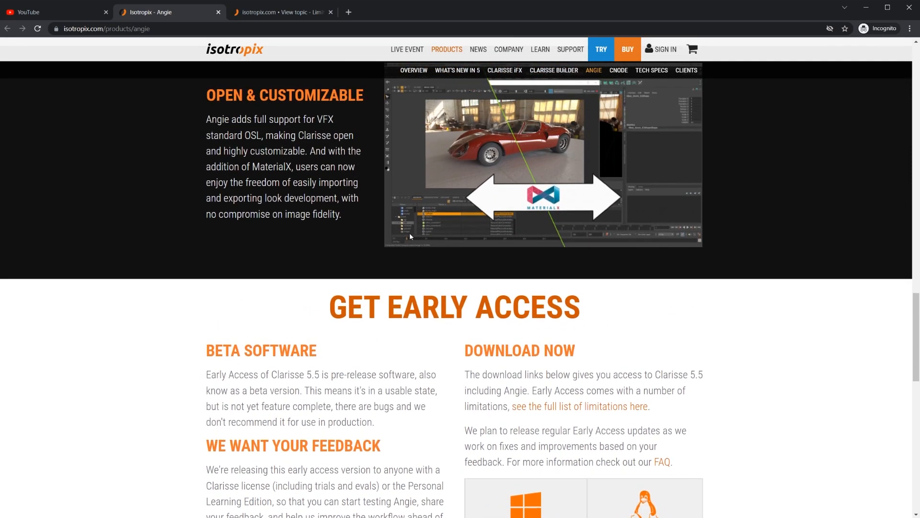
{"action": "scroll", "scroll_direction": "up", "scroll_amount": 3}
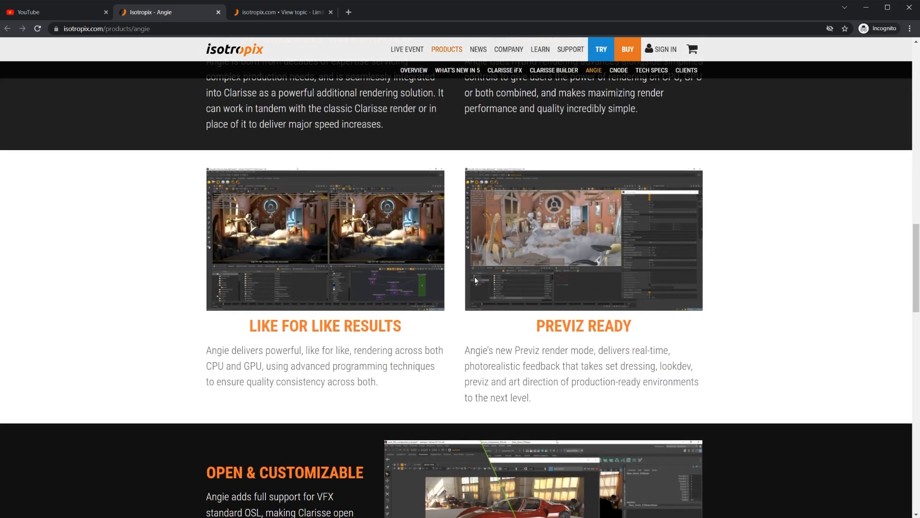
{"action": "scroll", "scroll_direction": "up", "scroll_amount": 3}
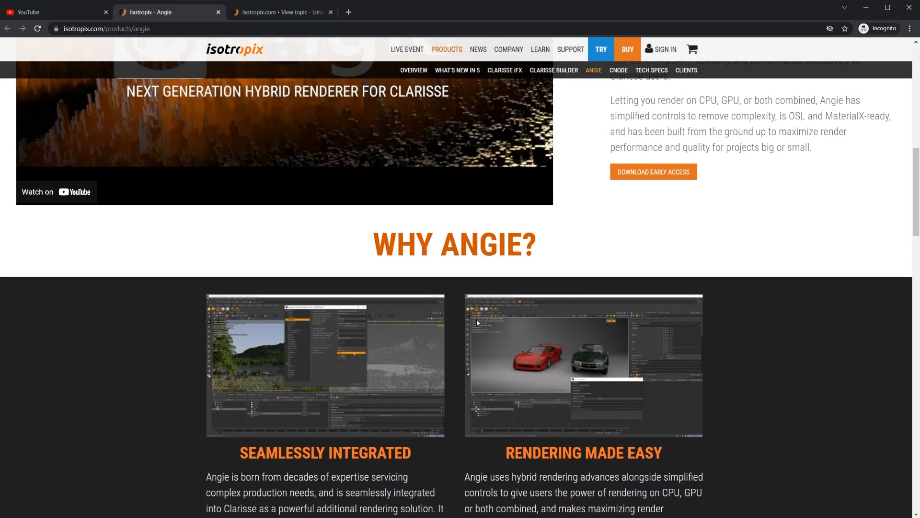
{"action": "scroll", "scroll_direction": "up", "scroll_amount": 3}
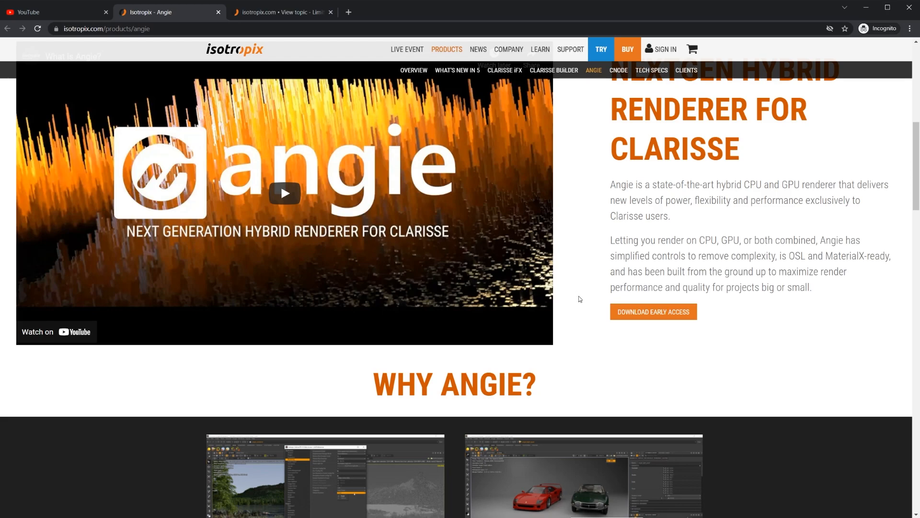
{"action": "scroll", "scroll_direction": "down", "scroll_amount": 3}
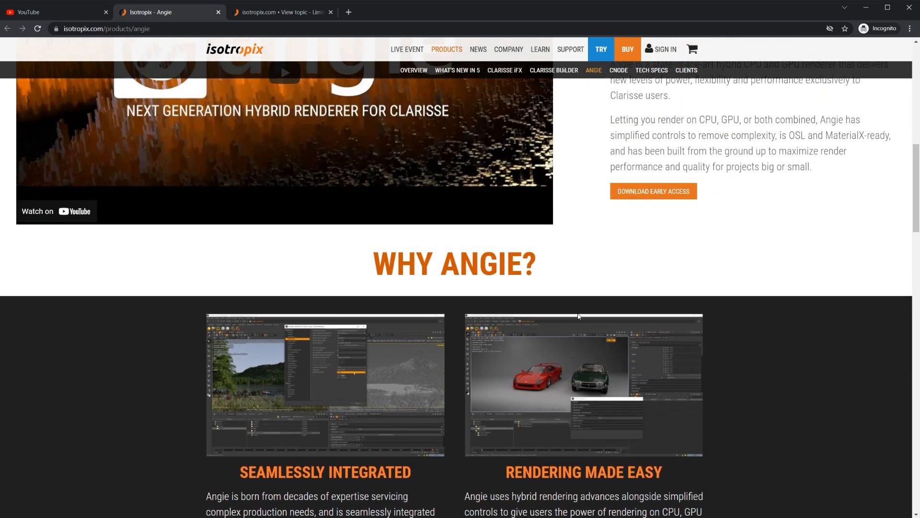
{"action": "scroll", "scroll_direction": "up", "scroll_amount": 3}
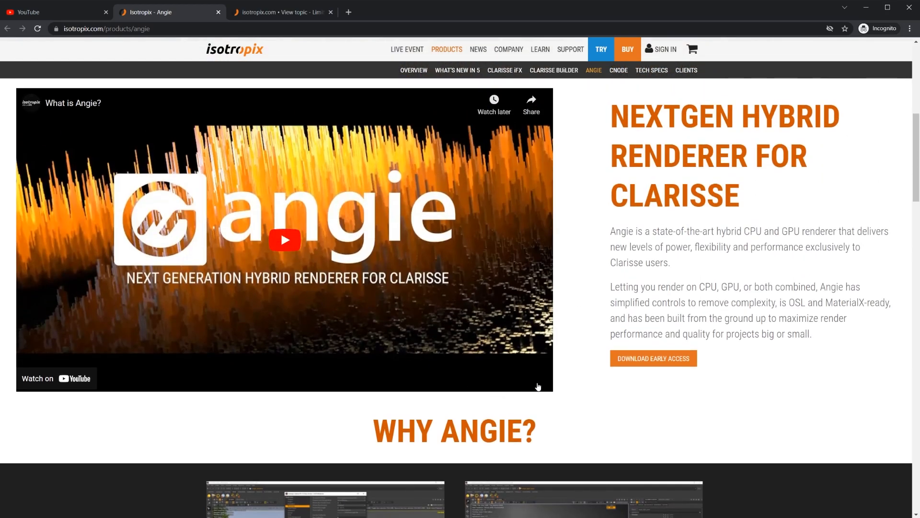